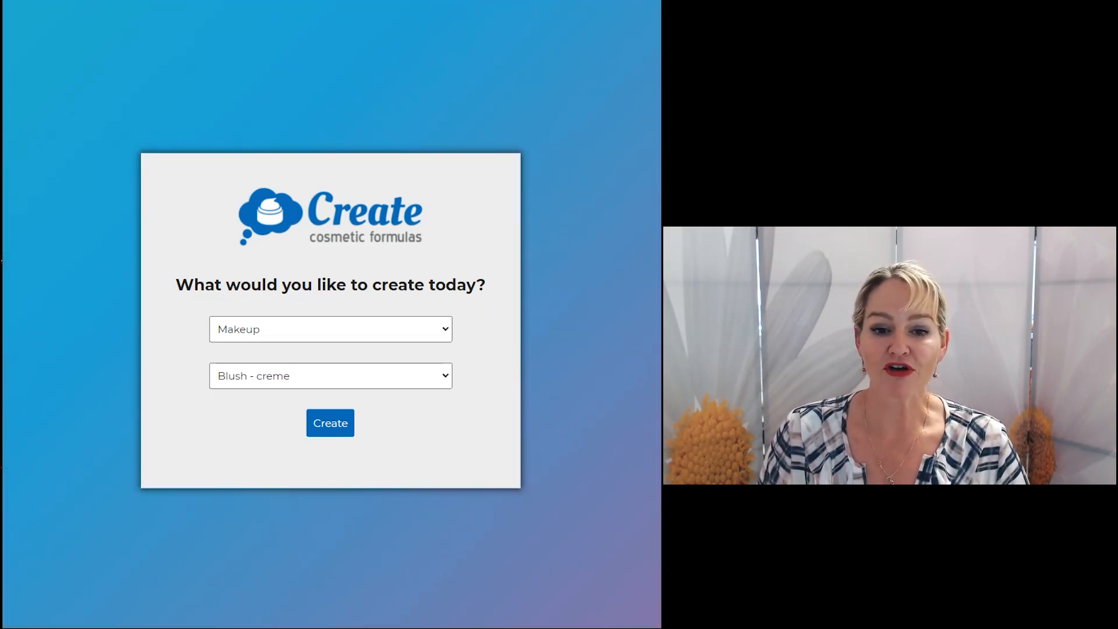
- Choose Skin and Hair Care as the product category and list its product types
left_click(330, 328)
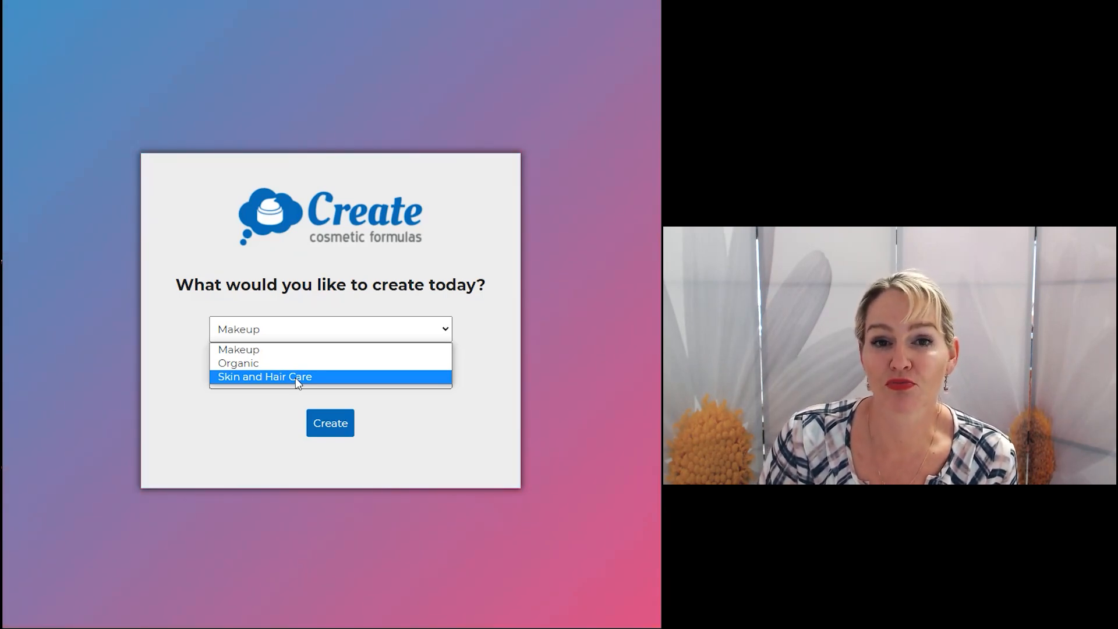
left_click(264, 377)
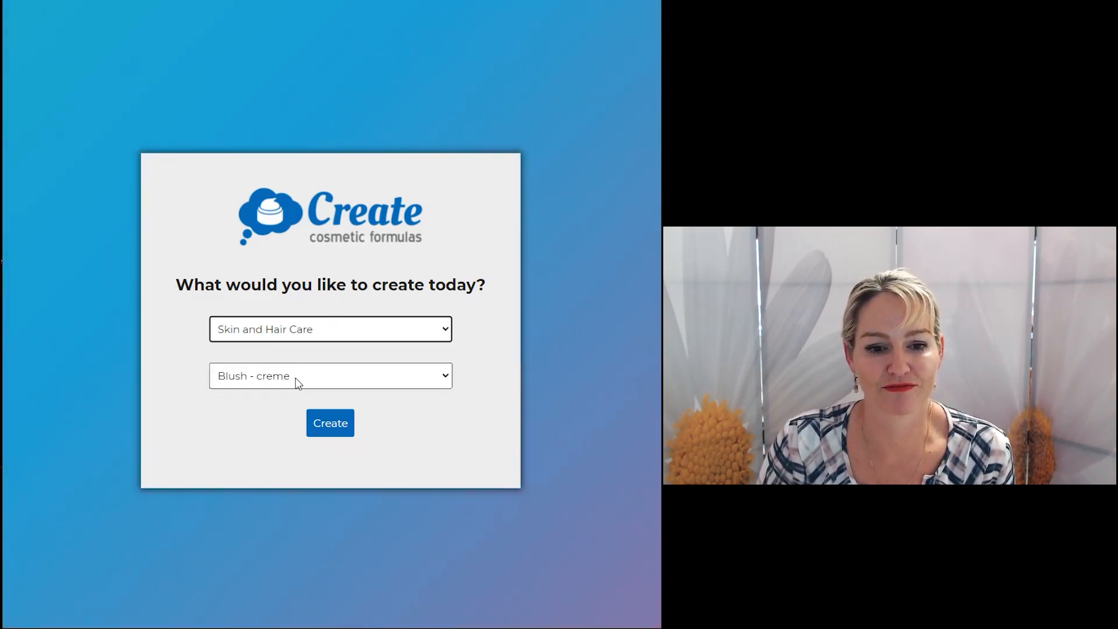
left_click(330, 376)
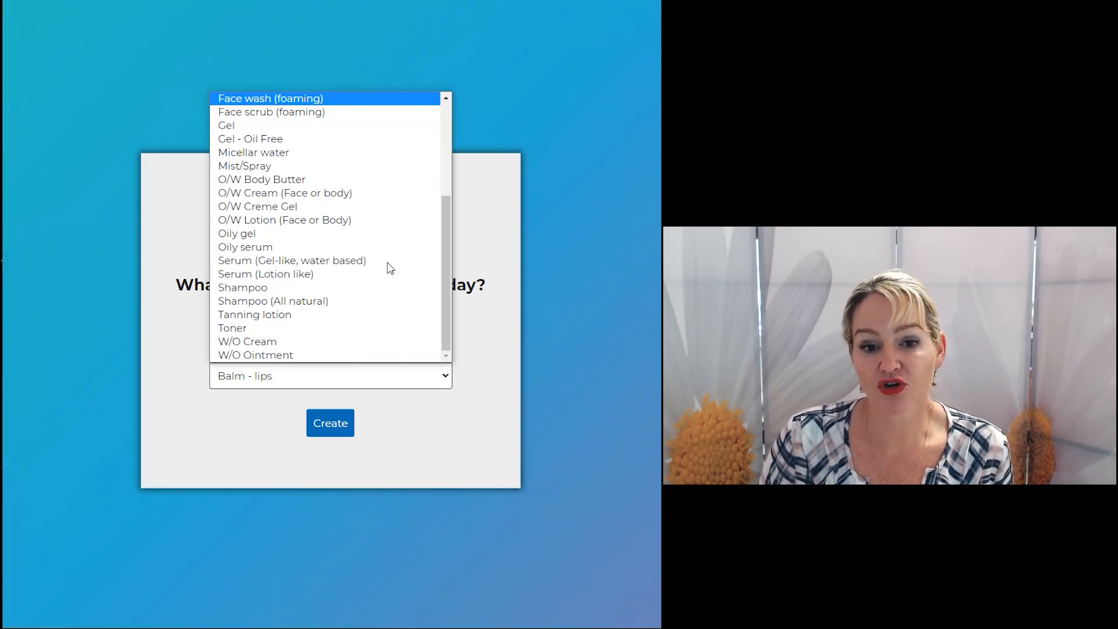
mouse_move(254, 318)
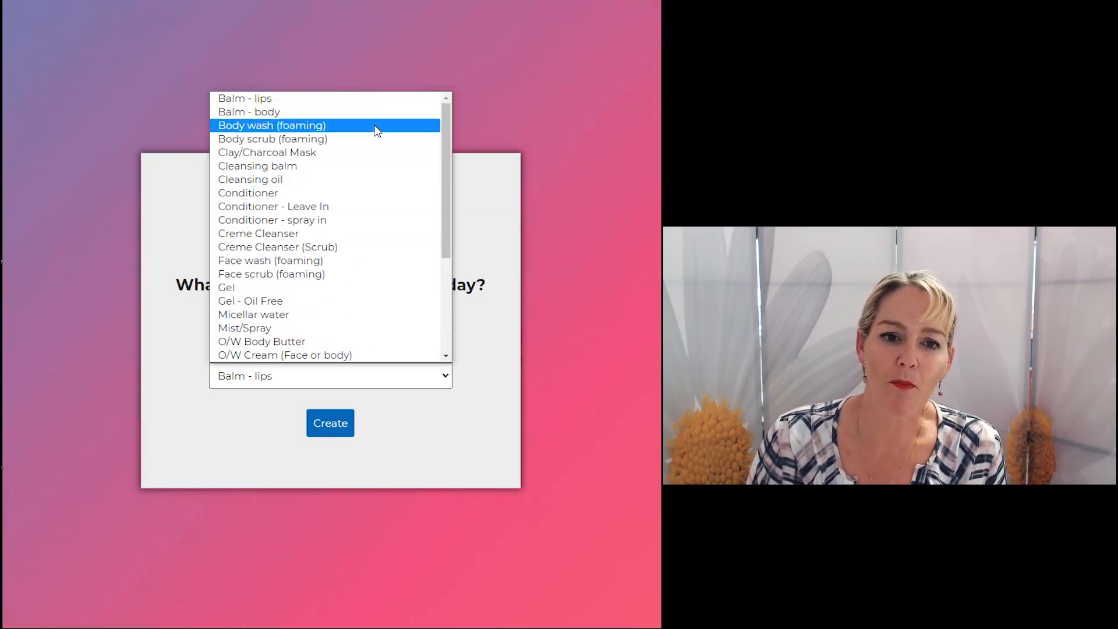
mouse_move(377, 274)
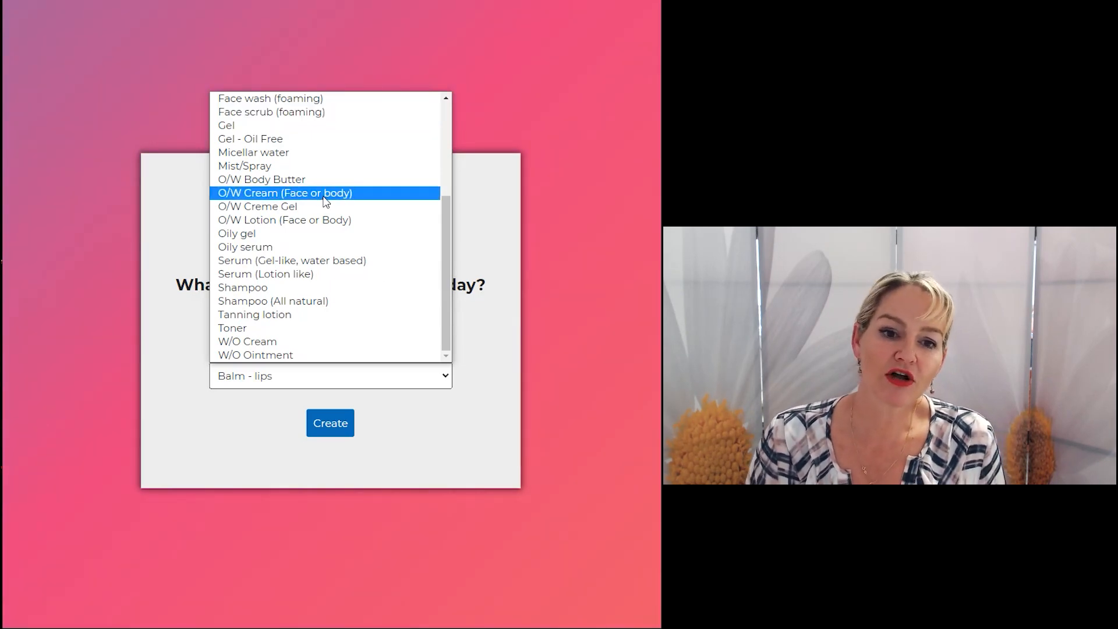
- Create an O/W Cream (Face or body) formula and scroll through its ingredient sections
left_click(285, 193)
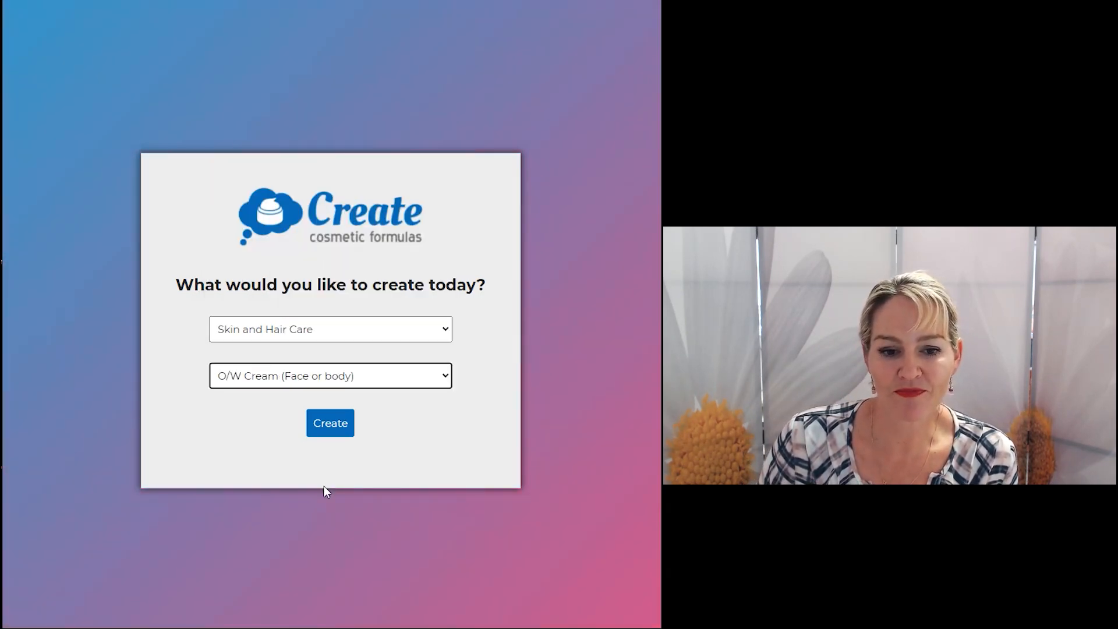
left_click(330, 422)
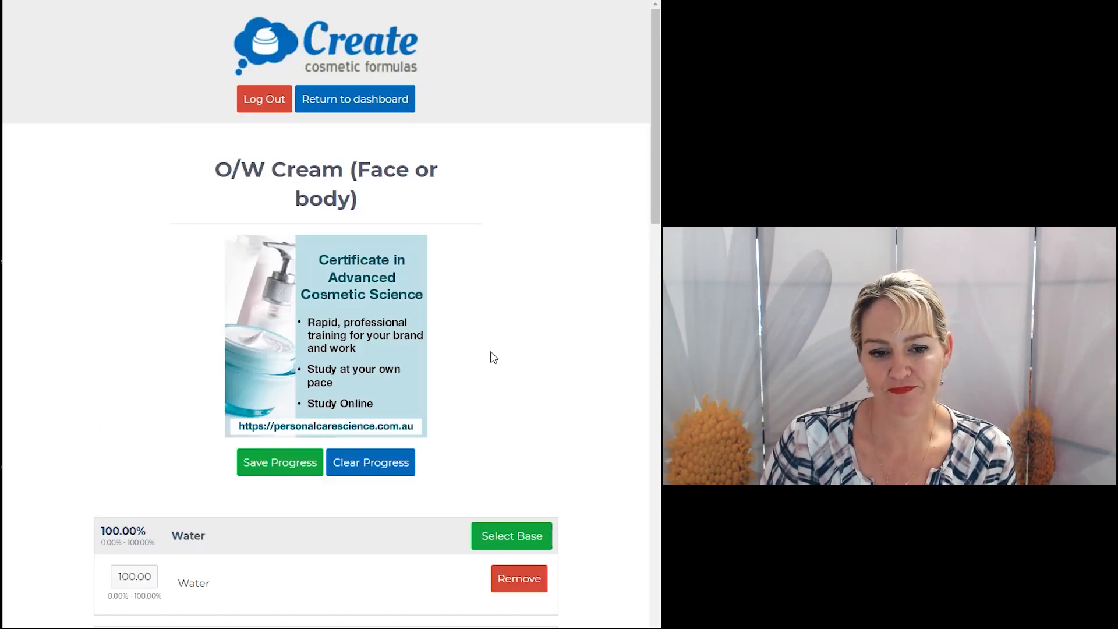
scroll("down", 3)
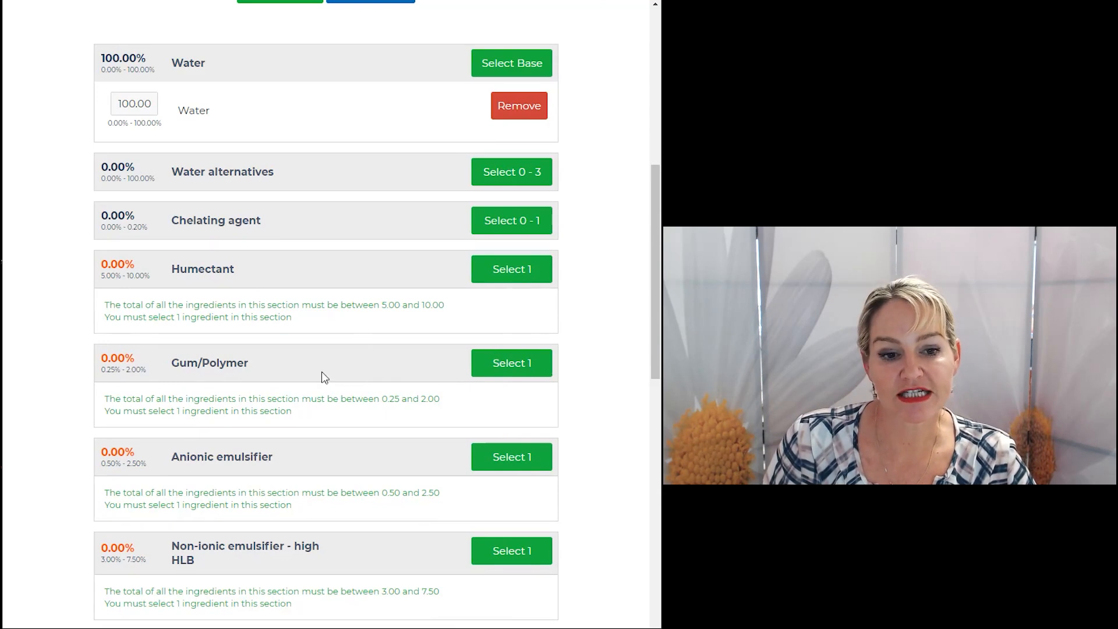
scroll("down", 3)
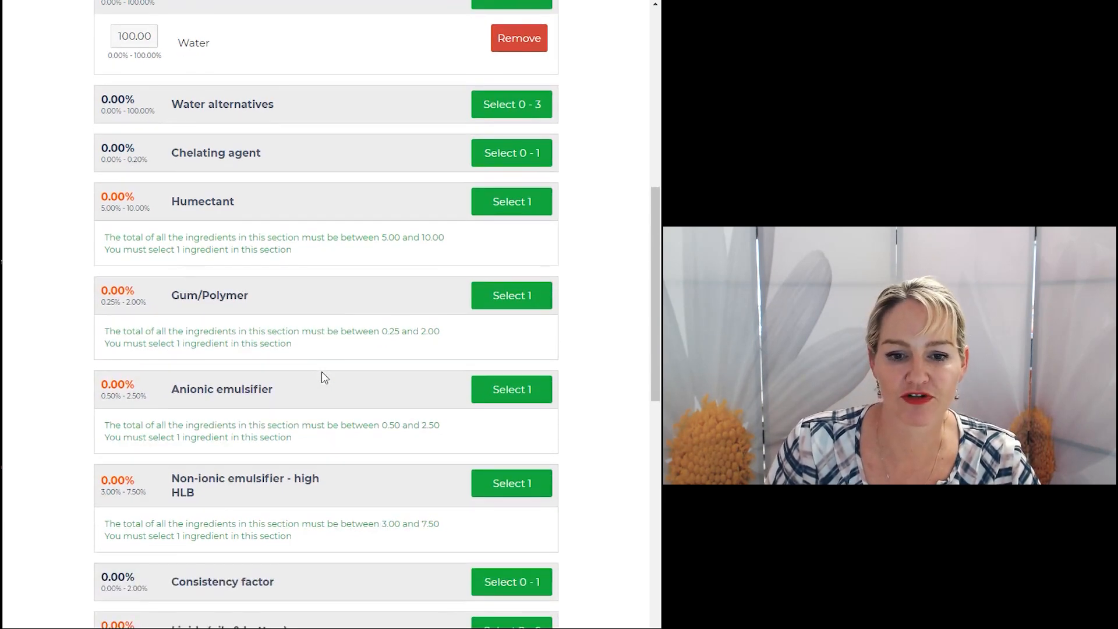
scroll("down", 3)
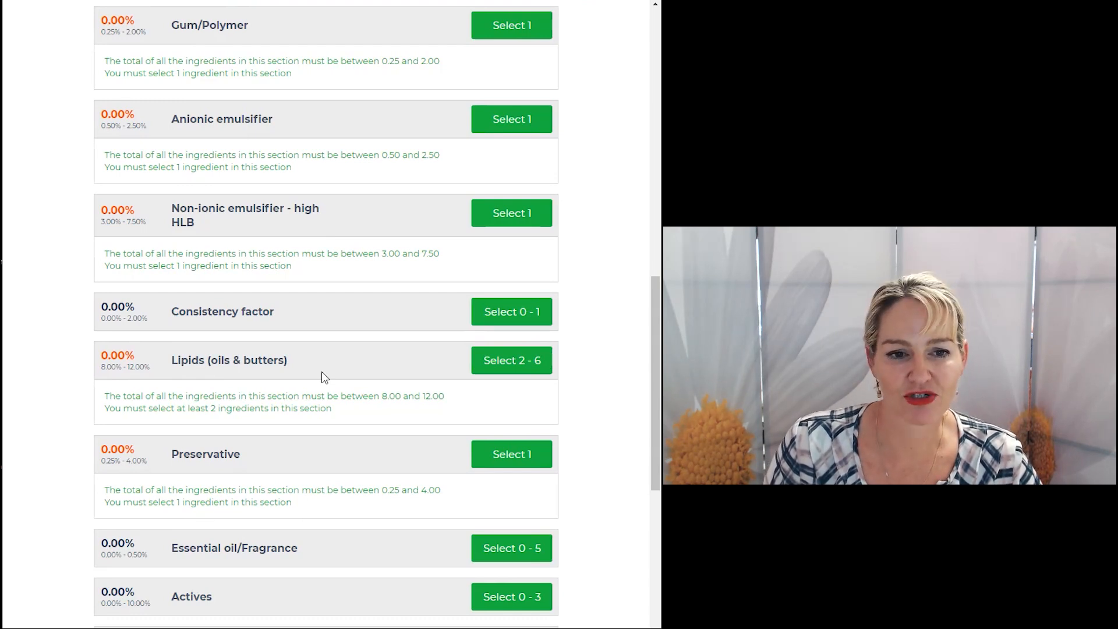
scroll("down", 3)
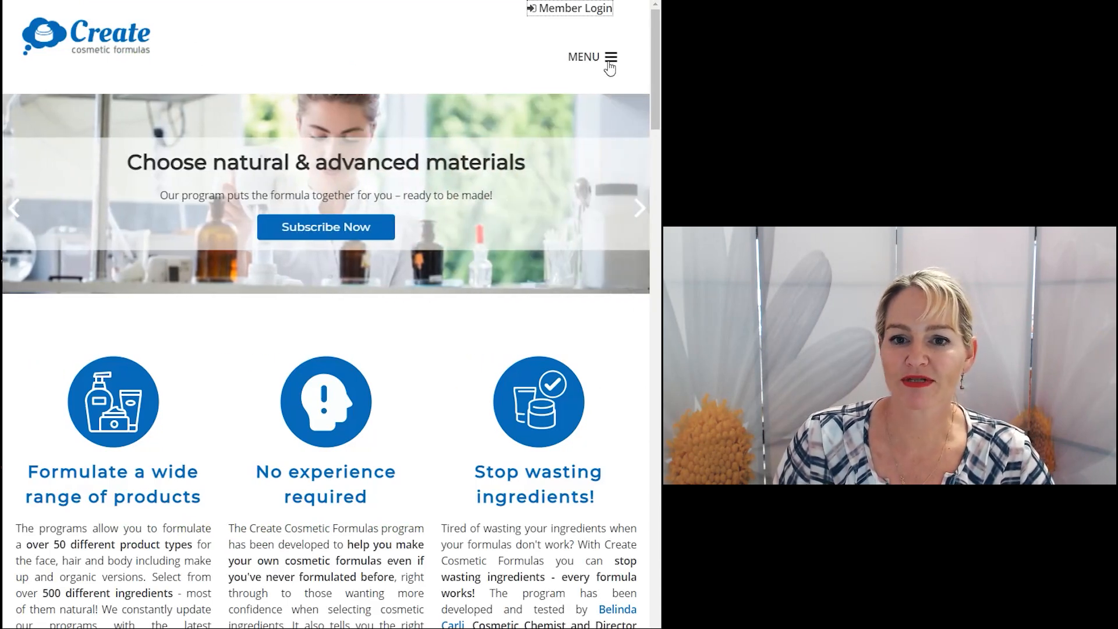
- Go to Ingredient Suppliers from the site menu and browse suppliers by country
left_click(591, 57)
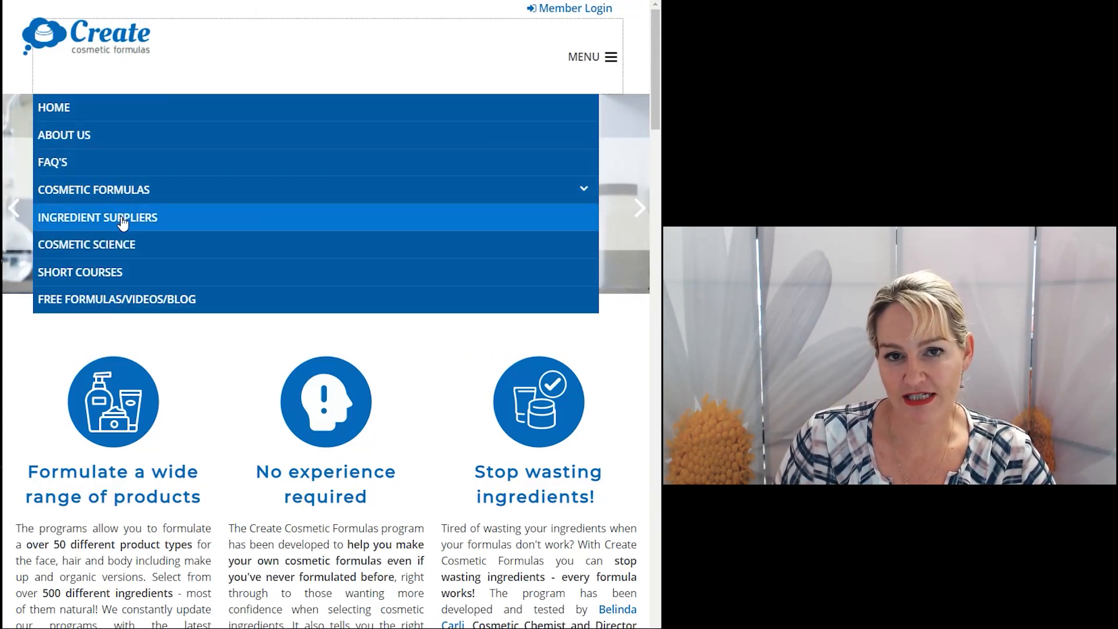
left_click(96, 217)
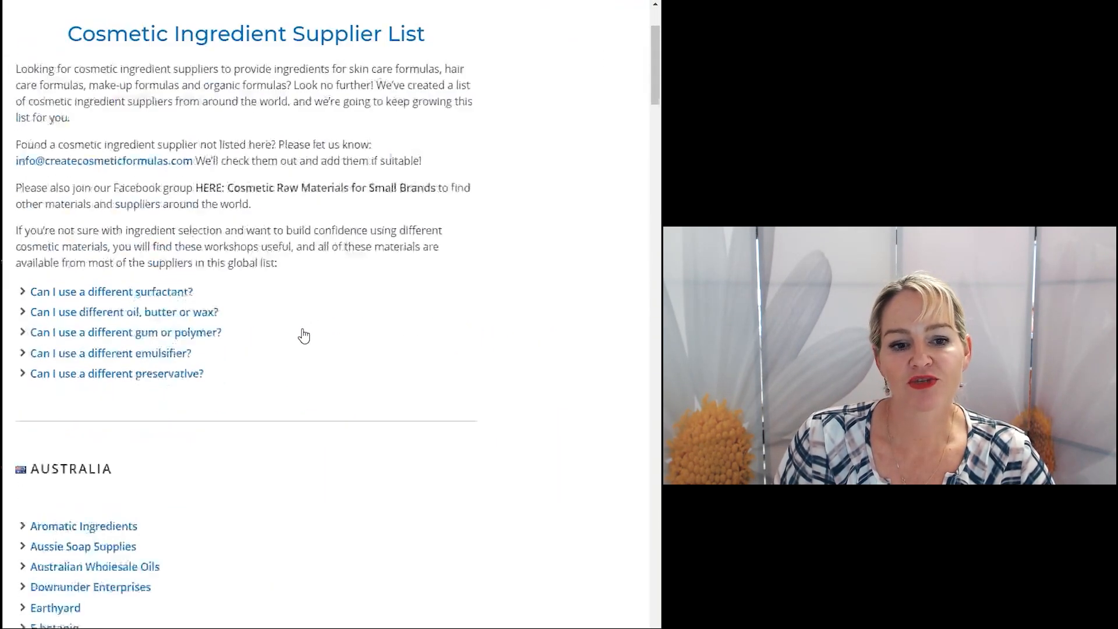
scroll("down", 3)
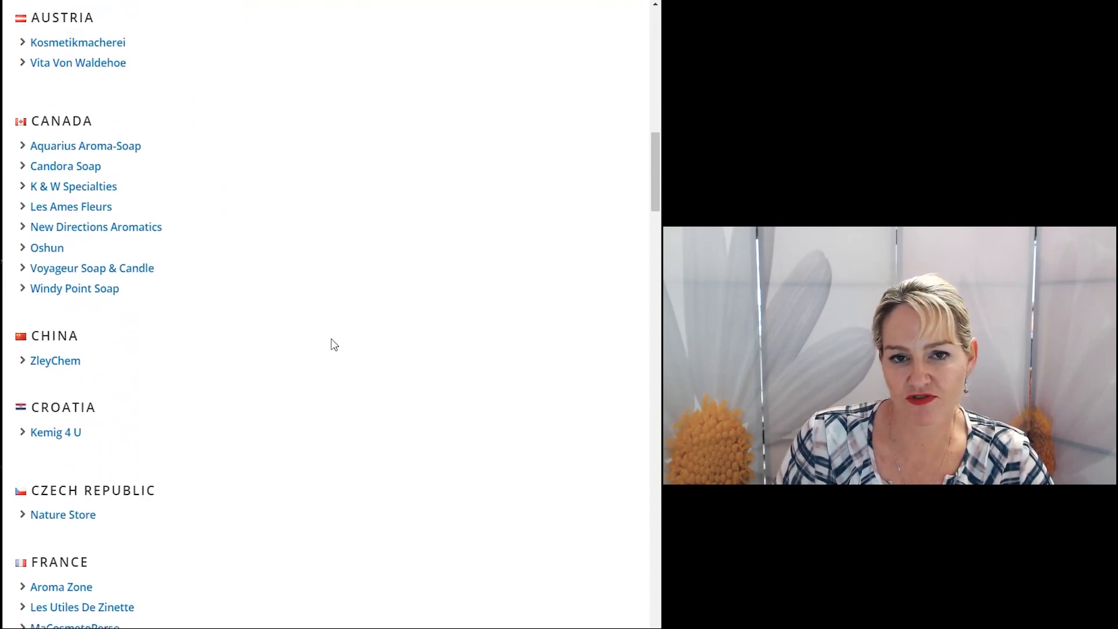
scroll("down", 3)
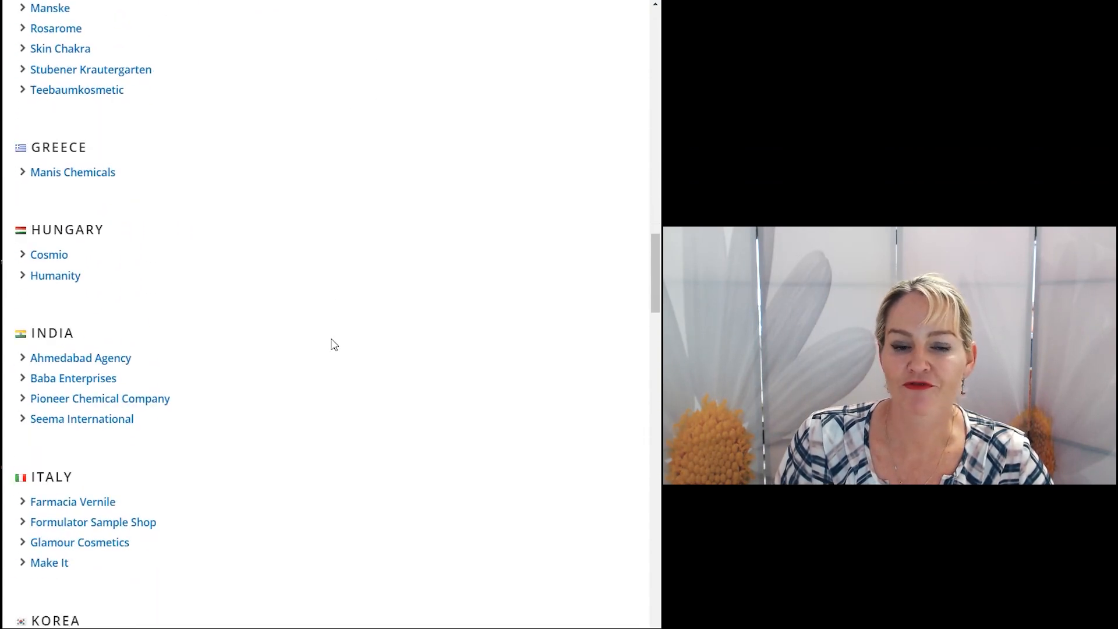
scroll("down", 3)
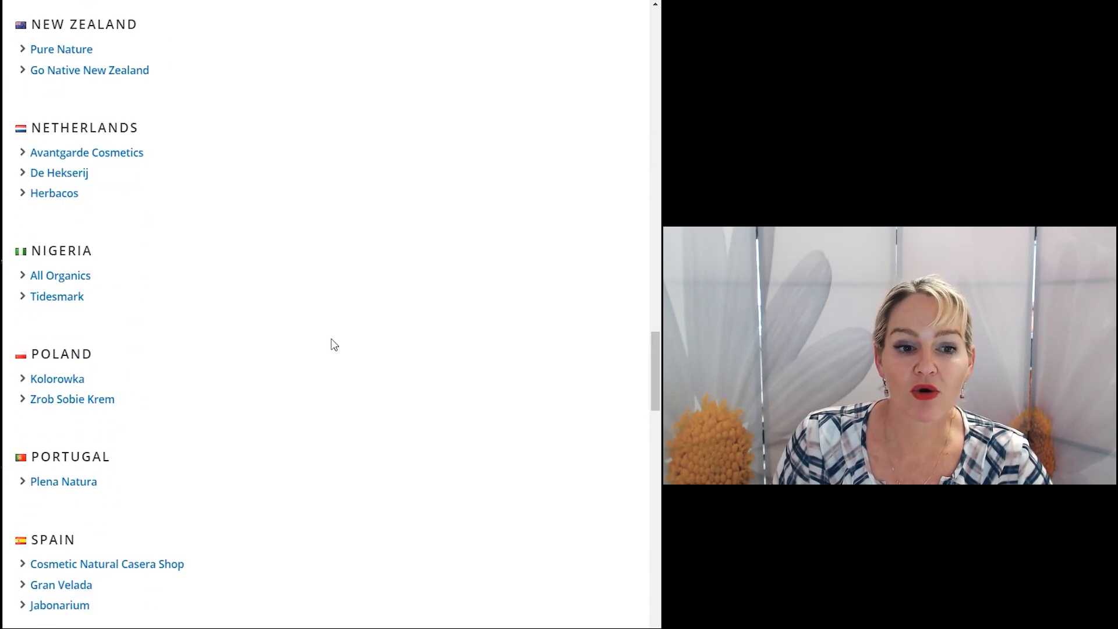
scroll("down", 3)
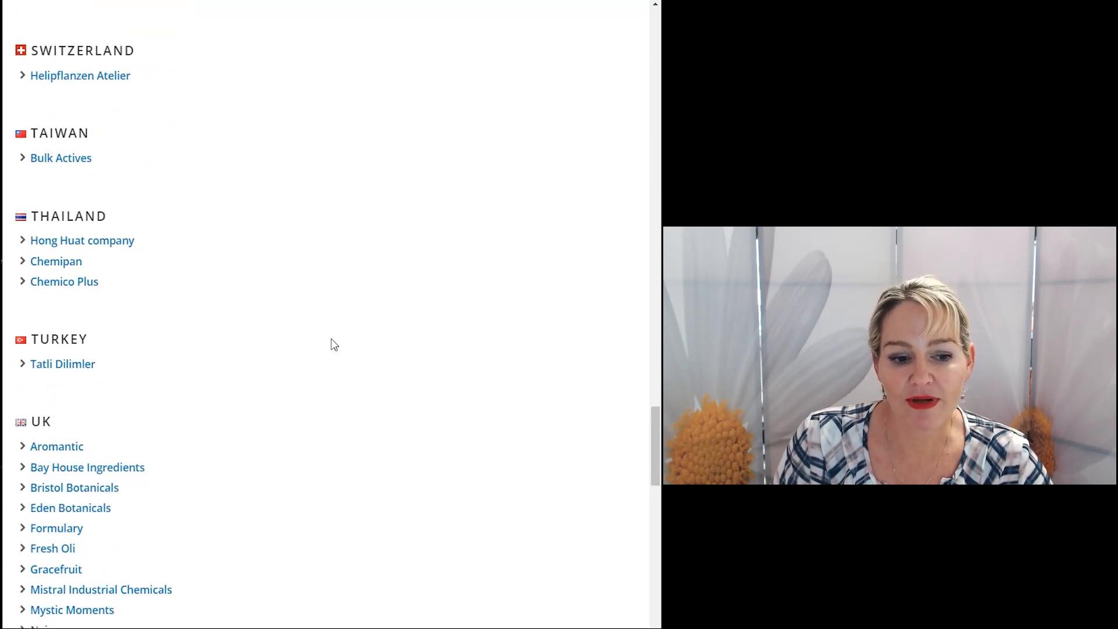
scroll("down", 3)
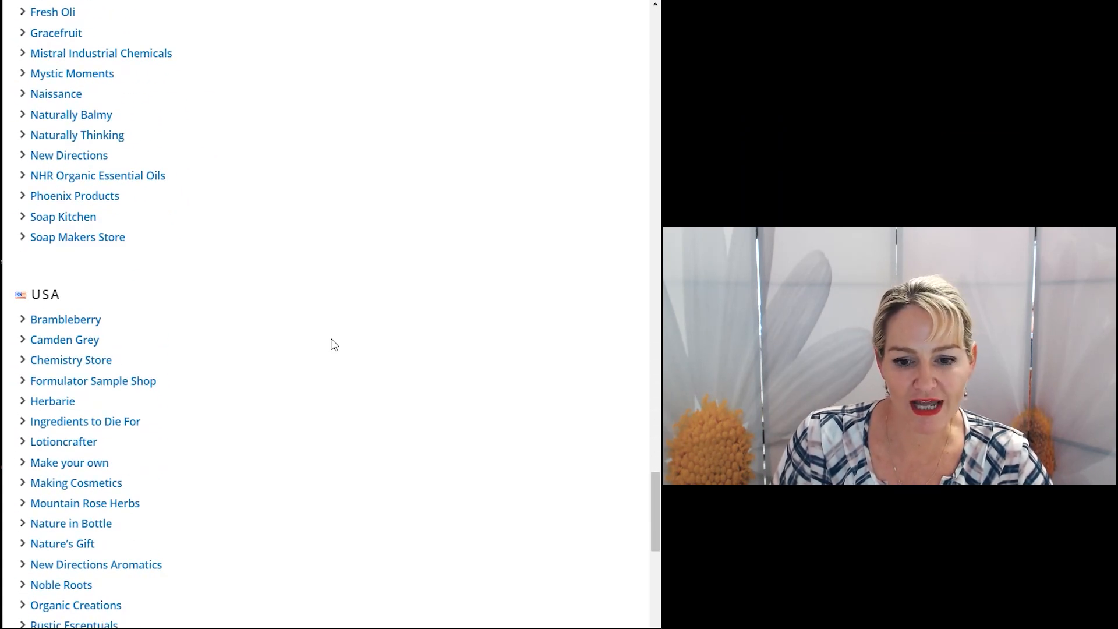
scroll("down", 3)
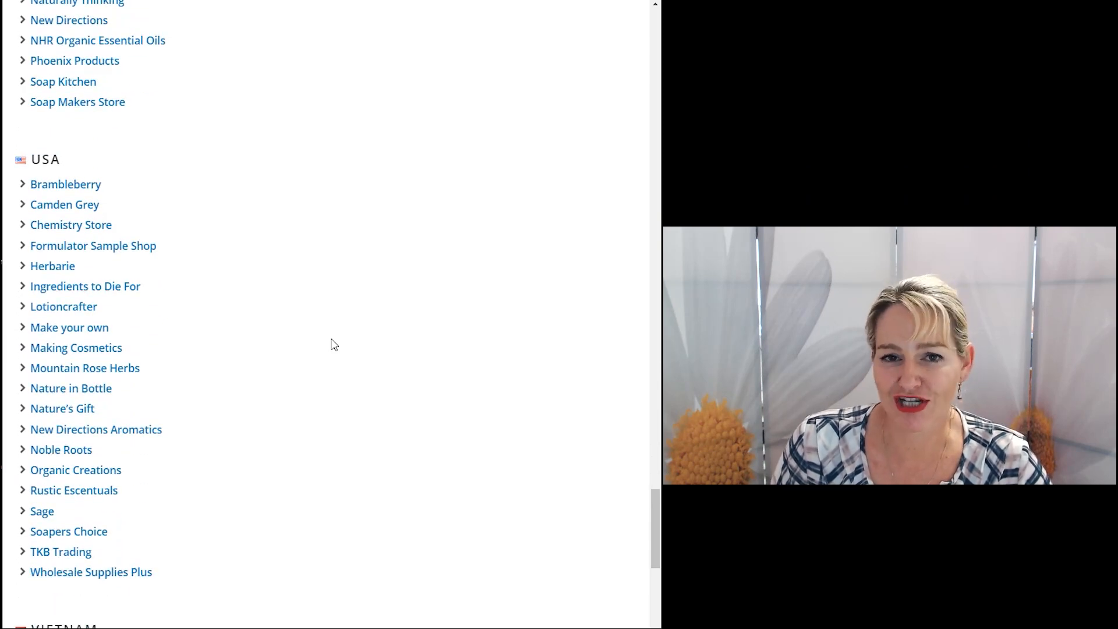
scroll("up", 3)
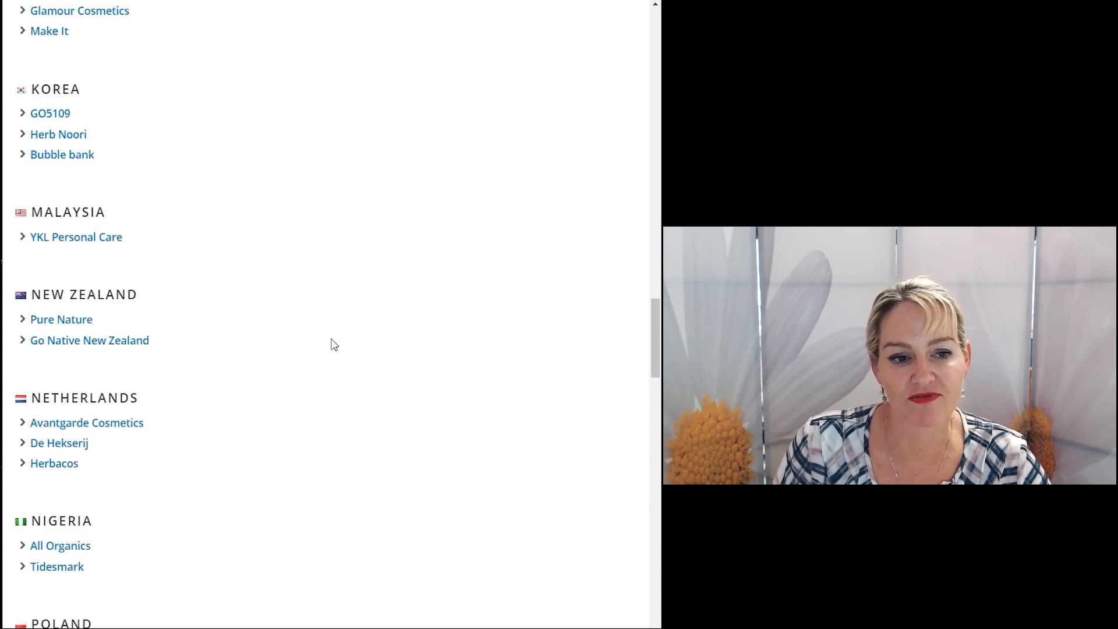
scroll("up", 3)
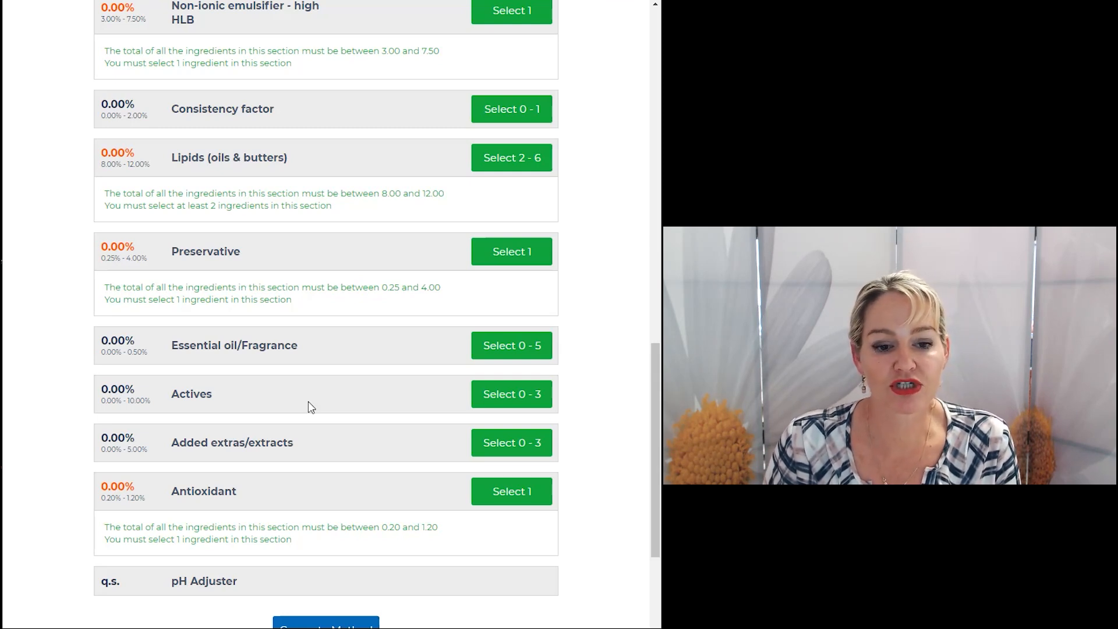
- Open the actives catalogue and scroll through the available active ingredients
left_click(511, 394)
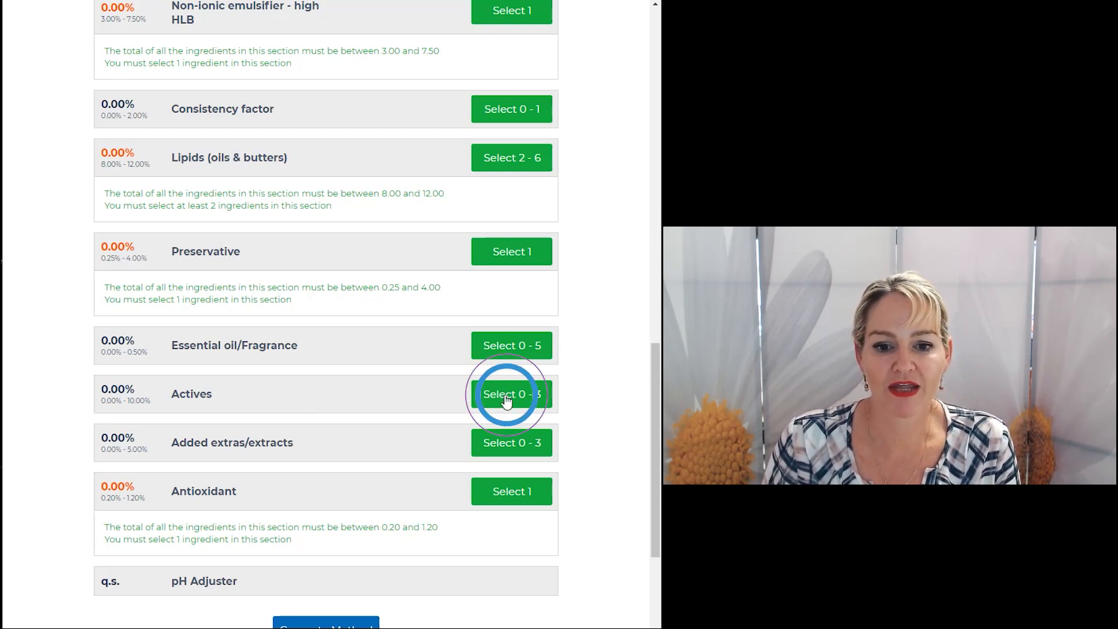
left_click(511, 394)
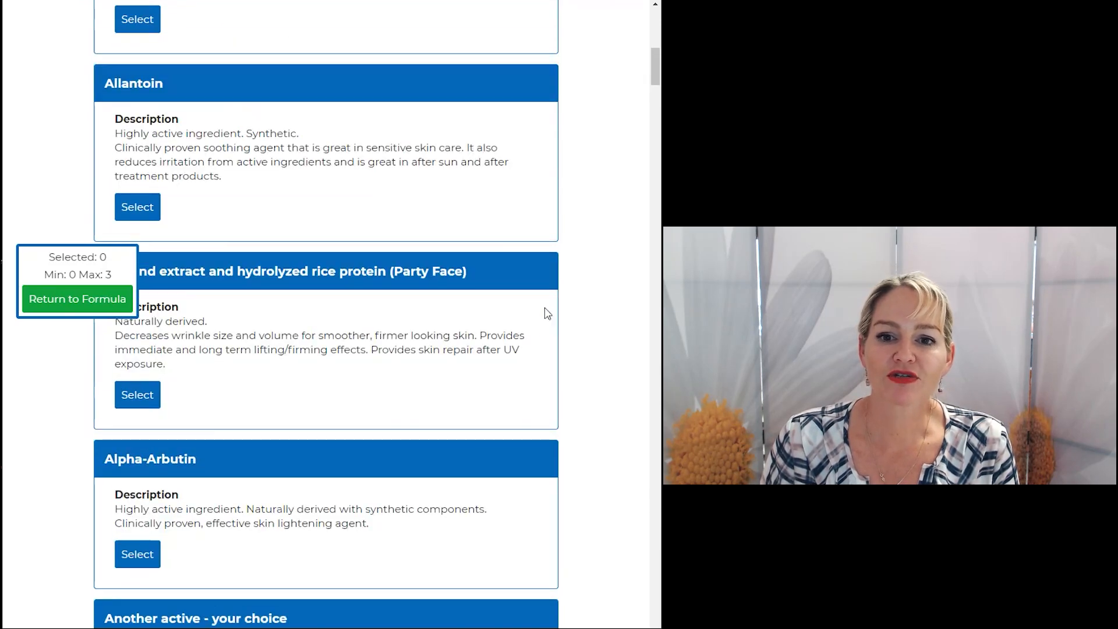
scroll("down", 3)
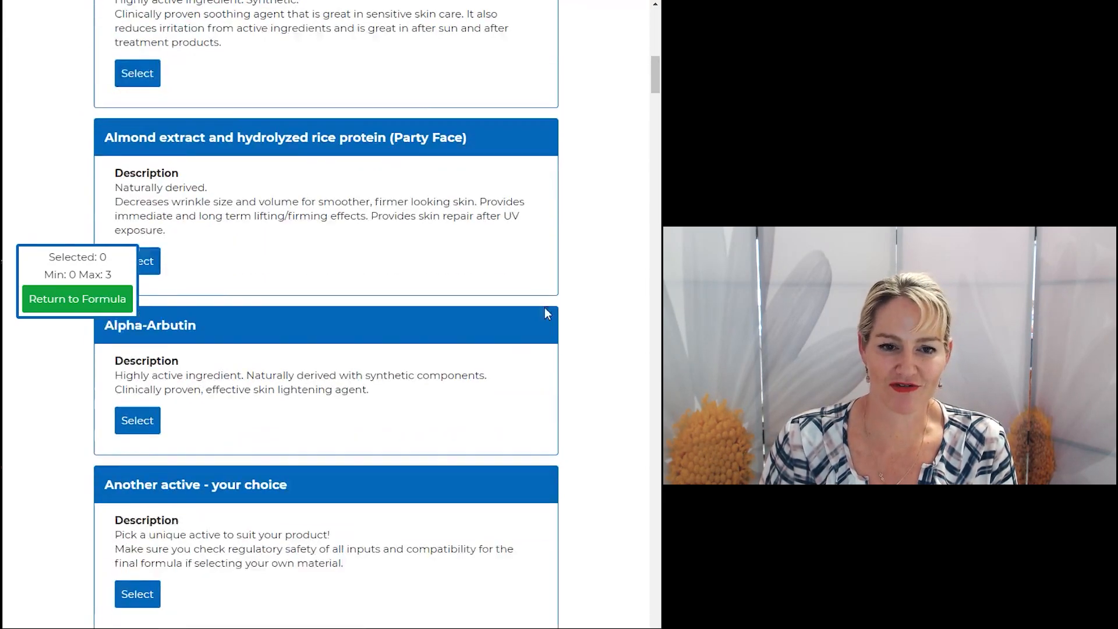
scroll("down", 3)
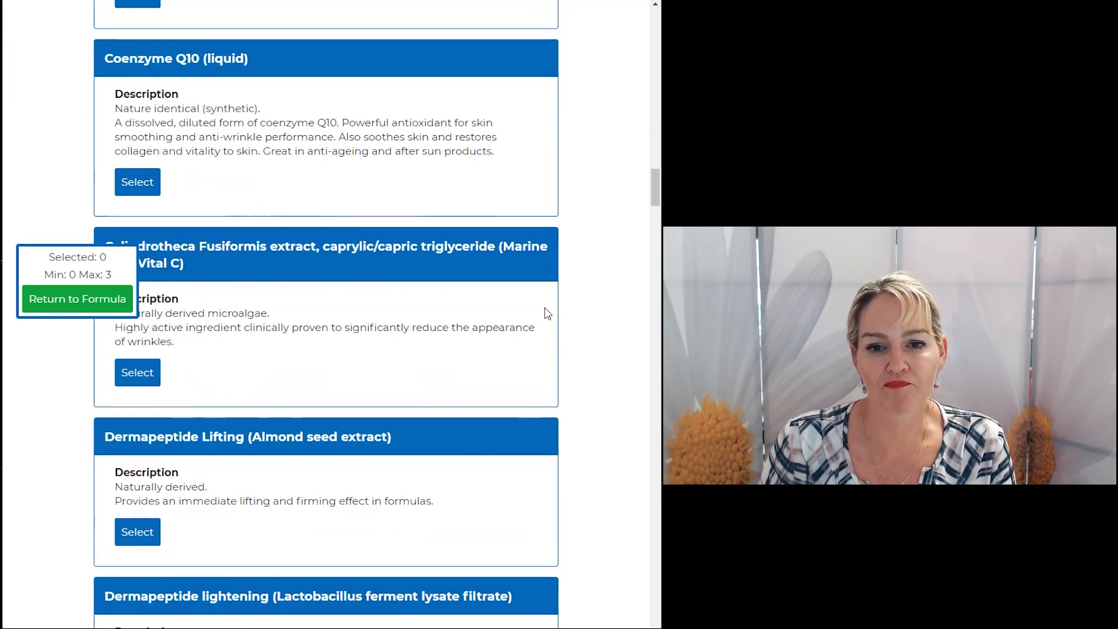
scroll("down", 3)
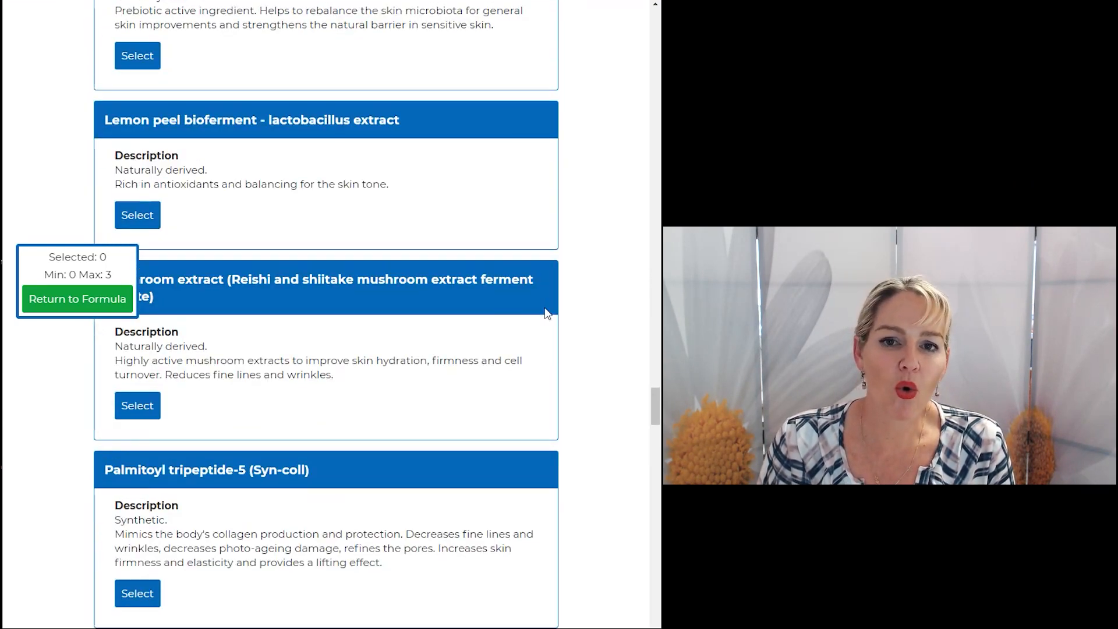
scroll("down", 3)
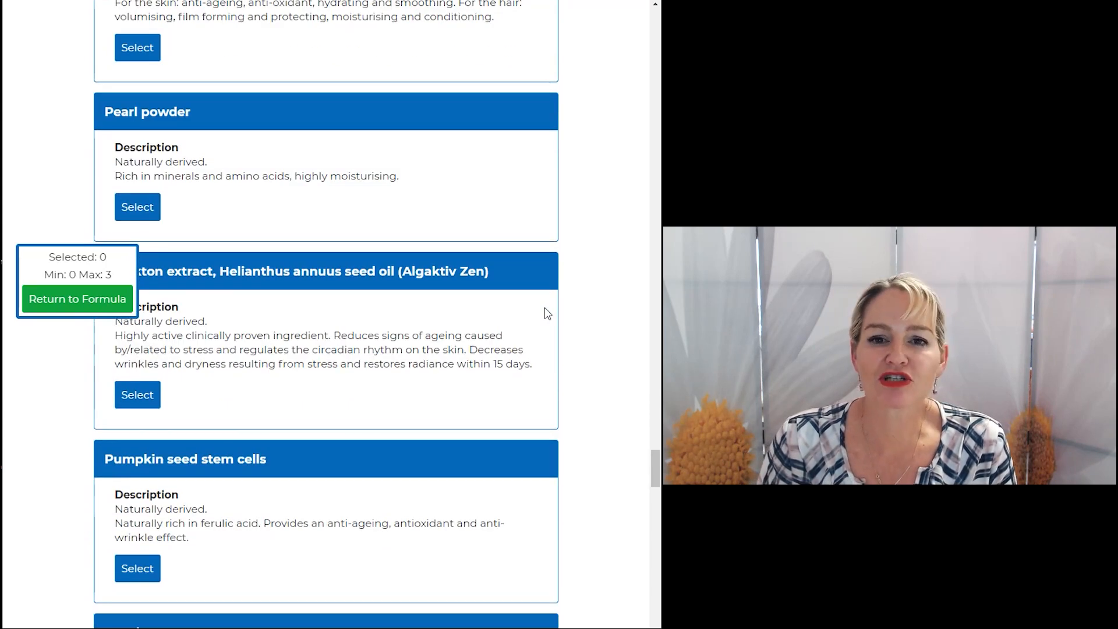
scroll("down", 3)
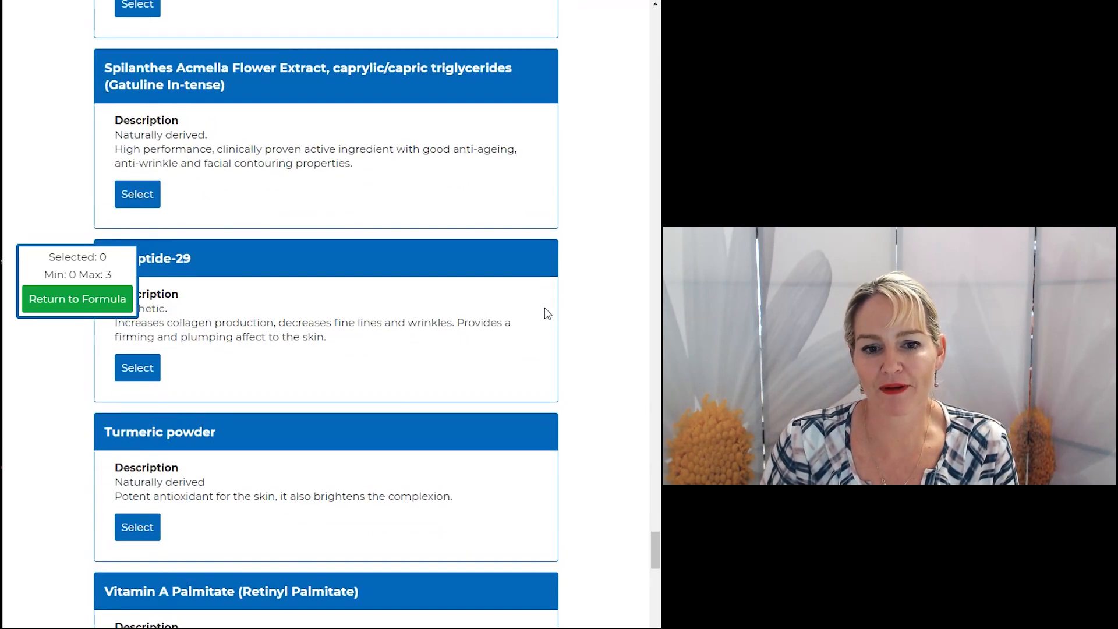
scroll("down", 3)
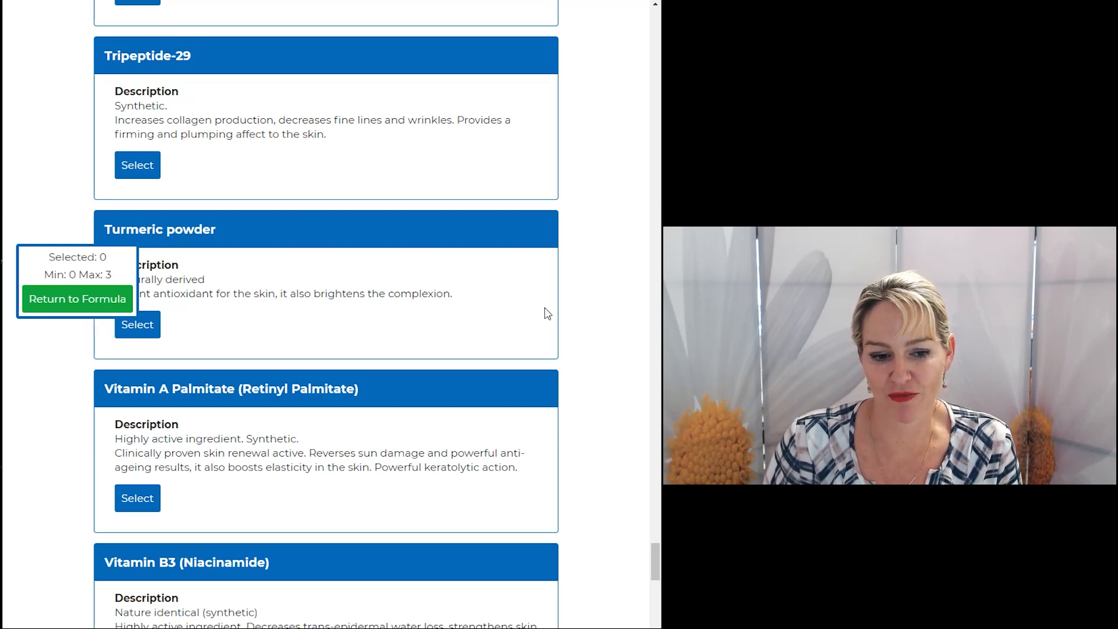
scroll("down", 3)
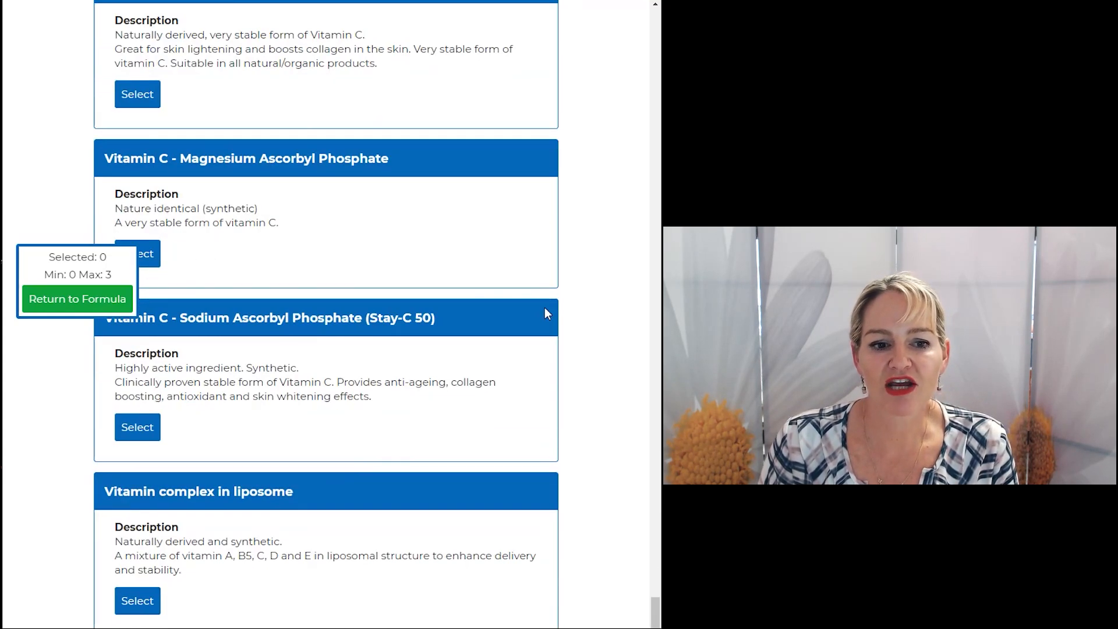
scroll("down", 3)
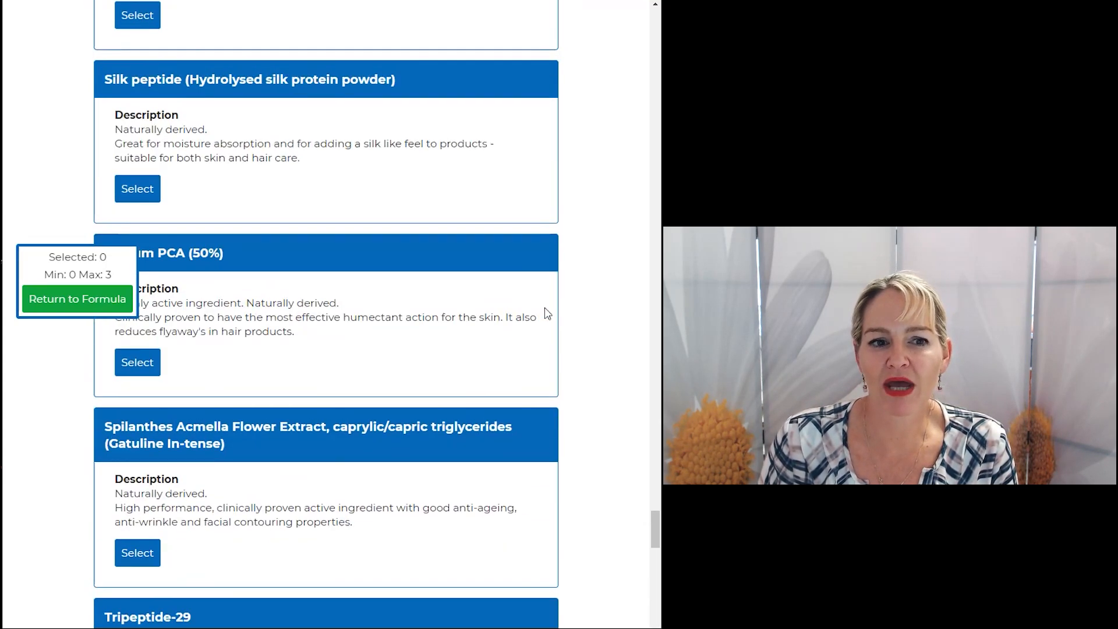
scroll("down", 3)
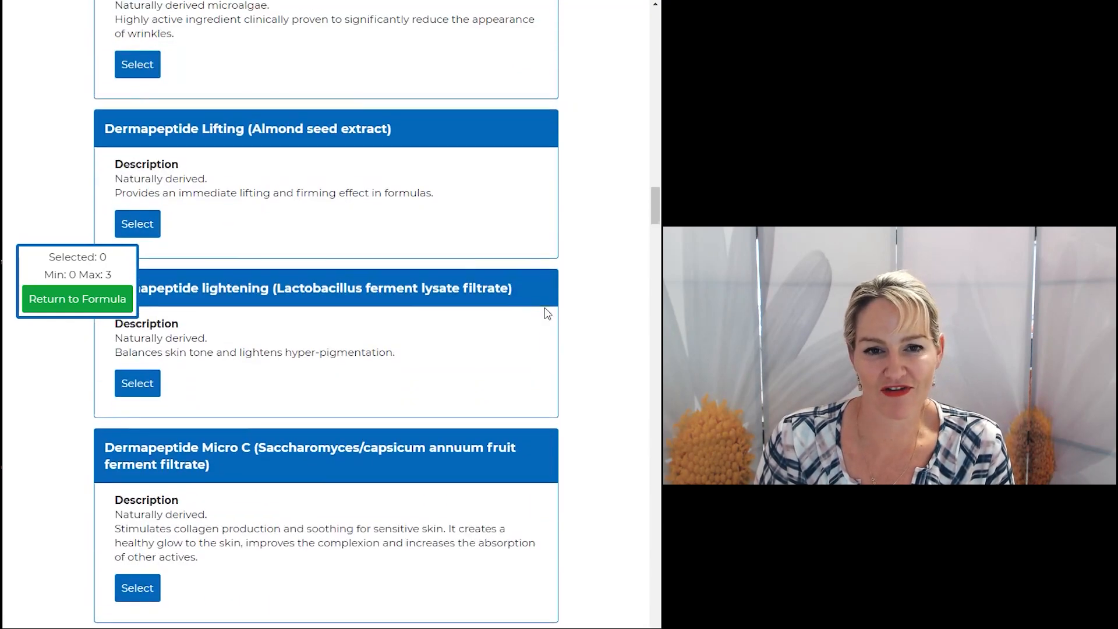
scroll("down", 3)
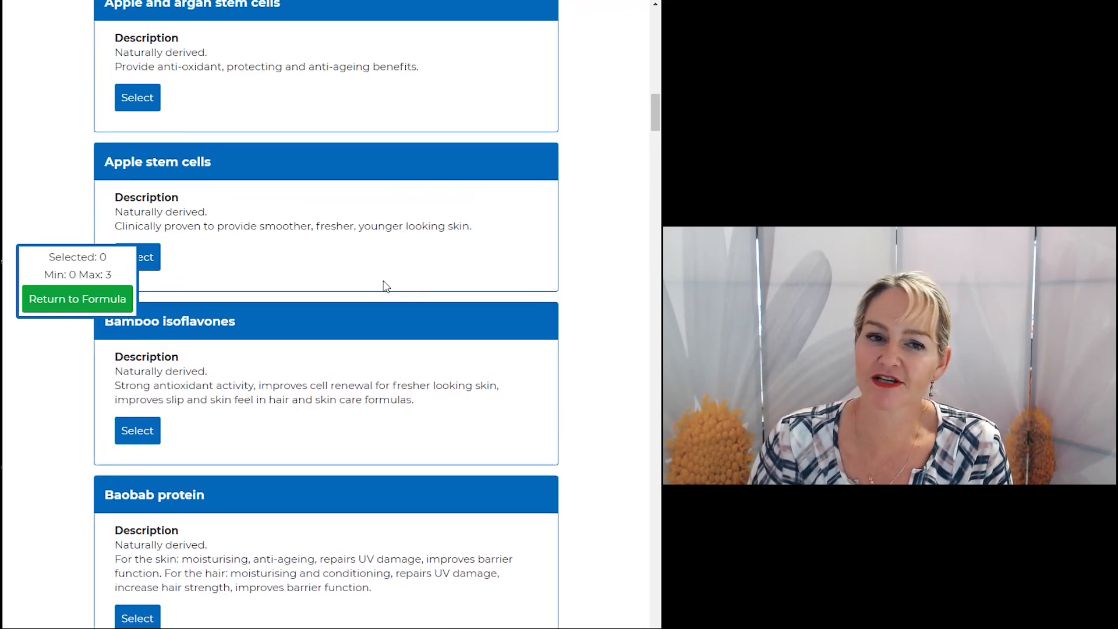
mouse_move(275, 147)
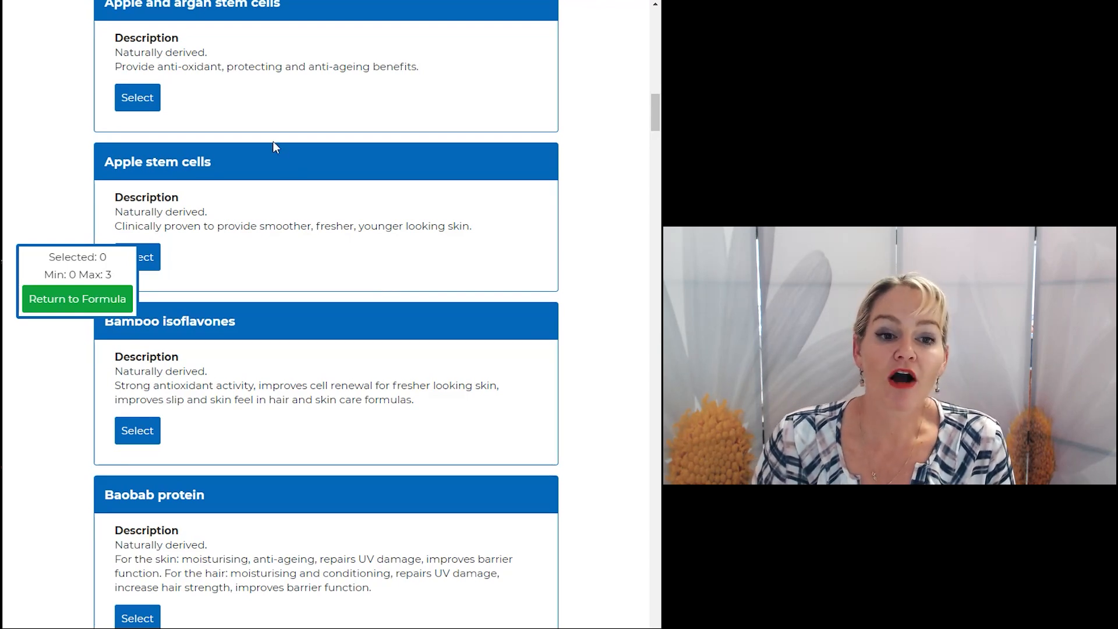
mouse_move(492, 408)
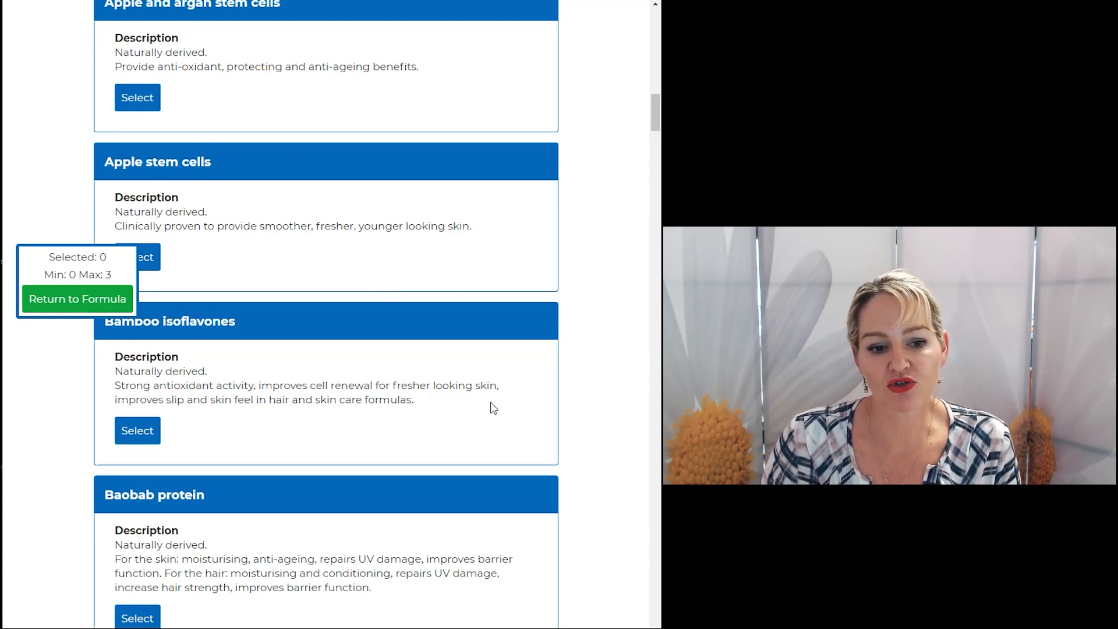
scroll("down", 3)
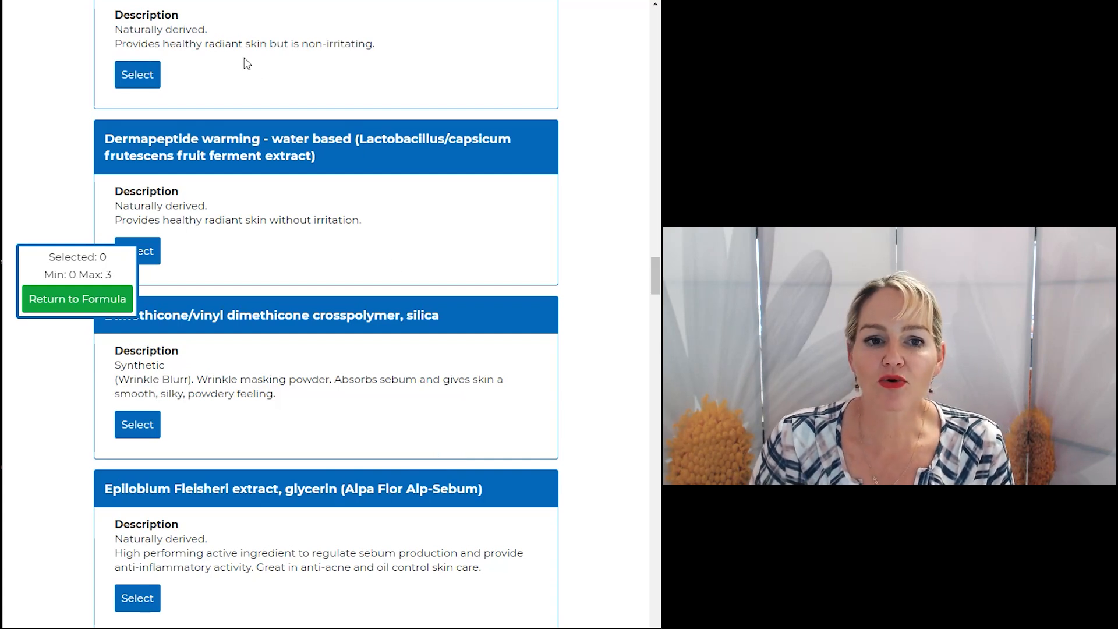
mouse_move(304, 289)
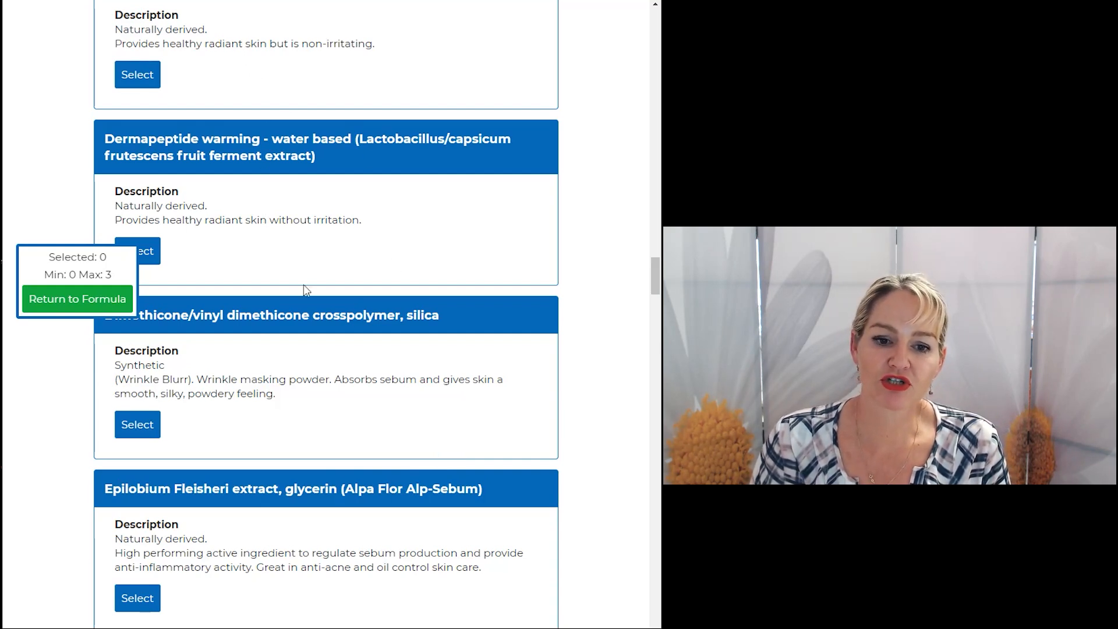
scroll("down", 3)
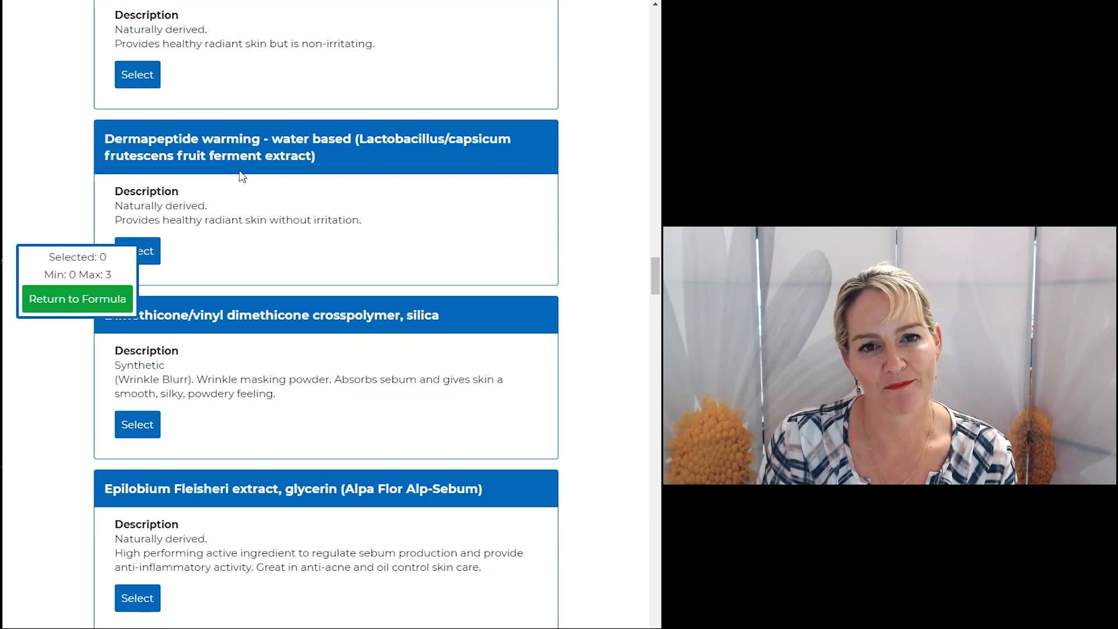
scroll("down", 3)
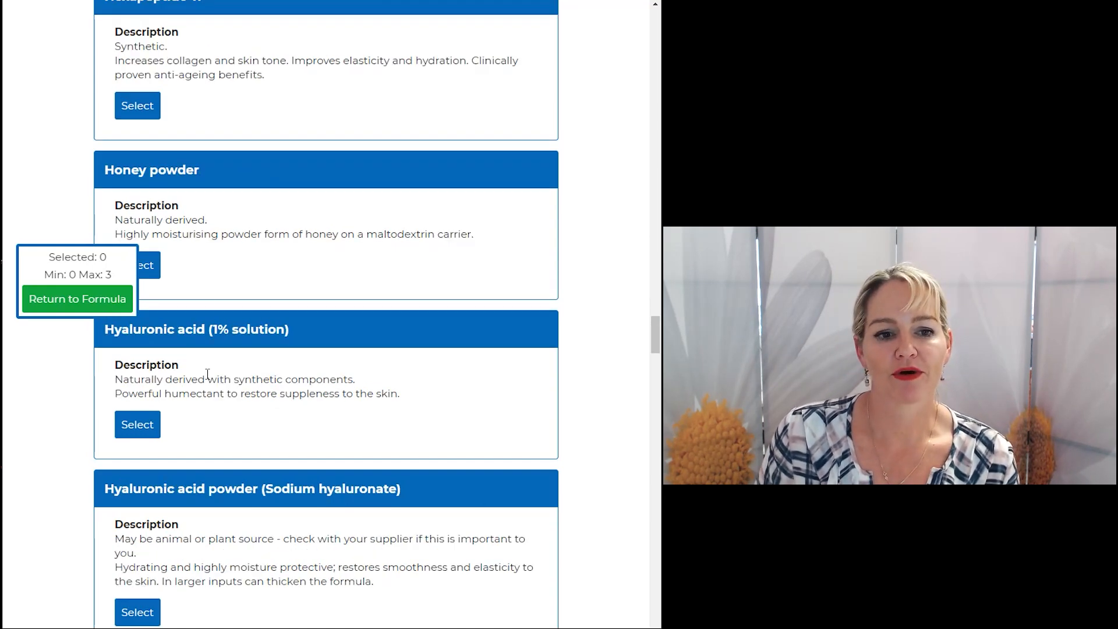
- Select Hyaluronic acid, Hexapeptide-11 and Vitamin A Palmitate, removing the mistakenly added Mushroom extract
left_click(136, 424)
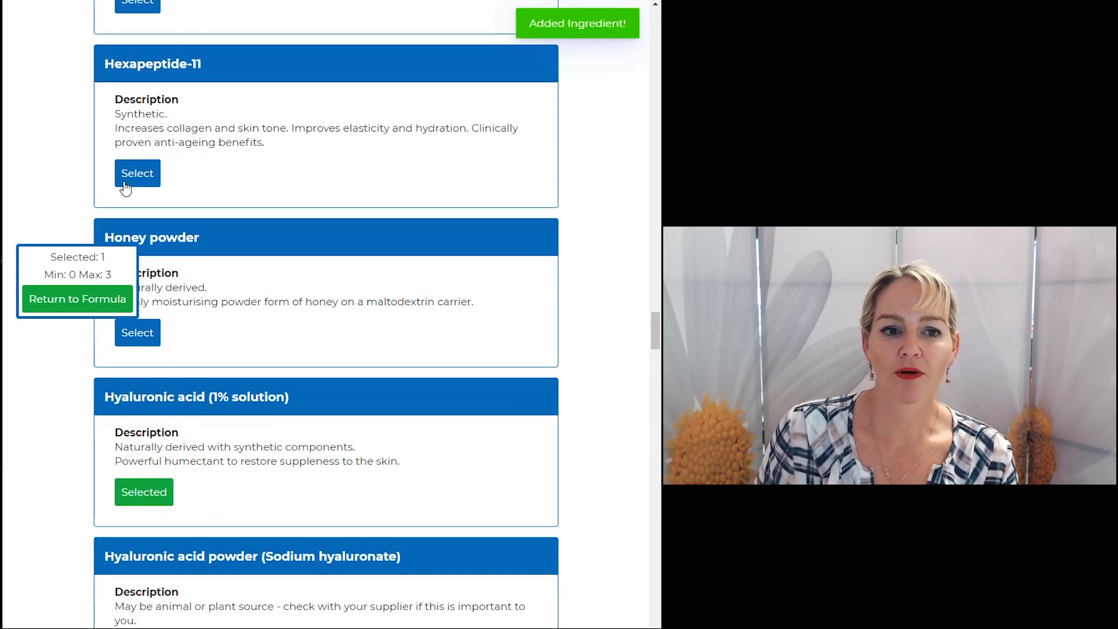
left_click(137, 173)
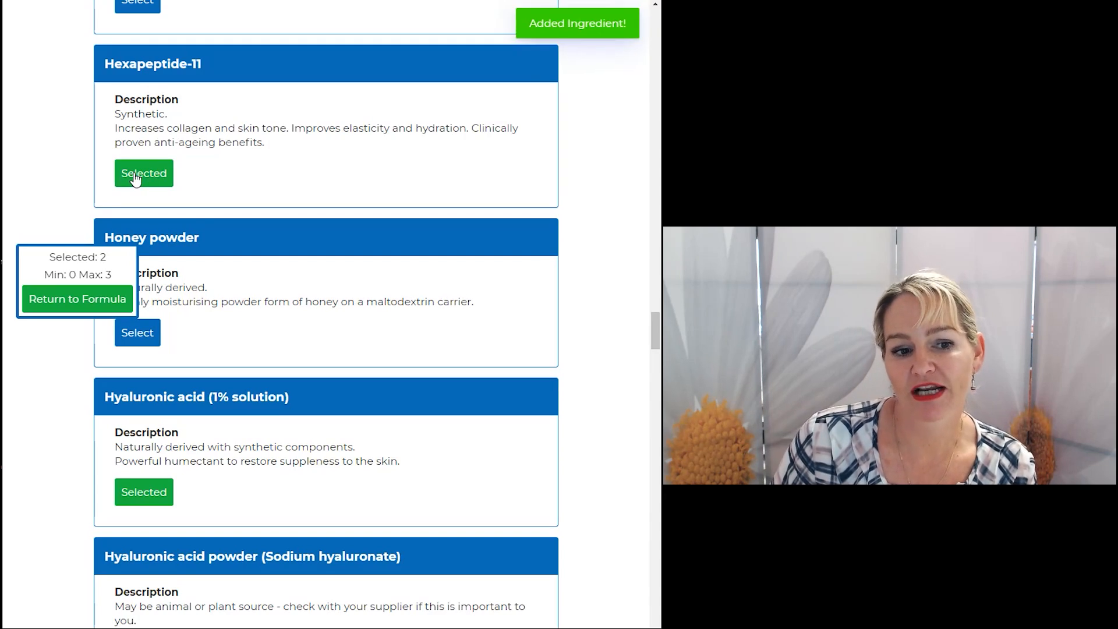
scroll("down", 3)
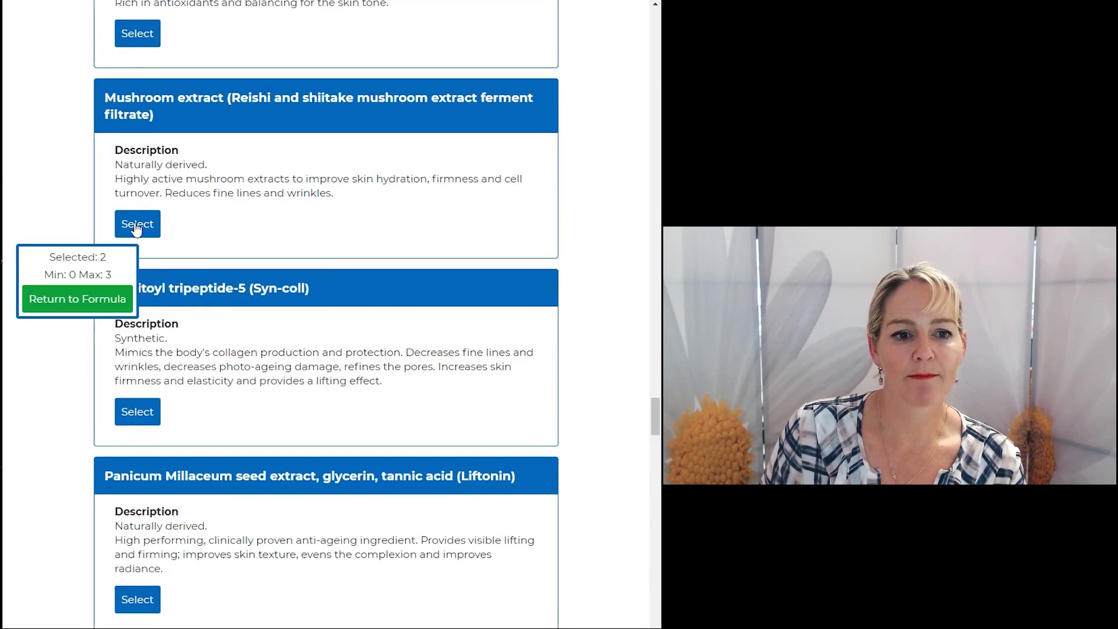
left_click(137, 223)
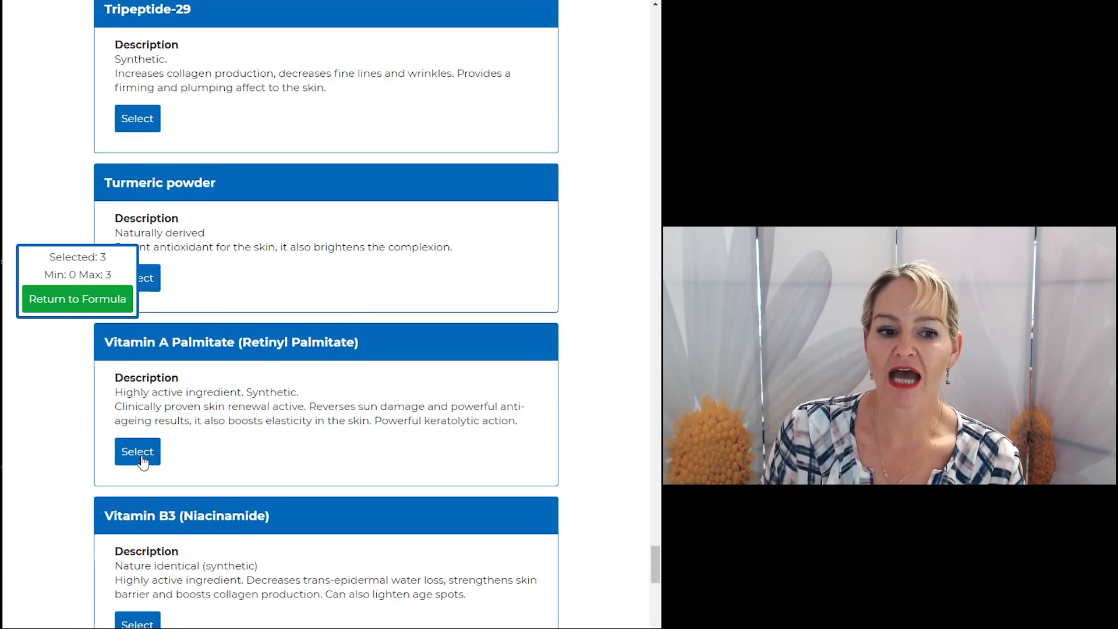
left_click(137, 451)
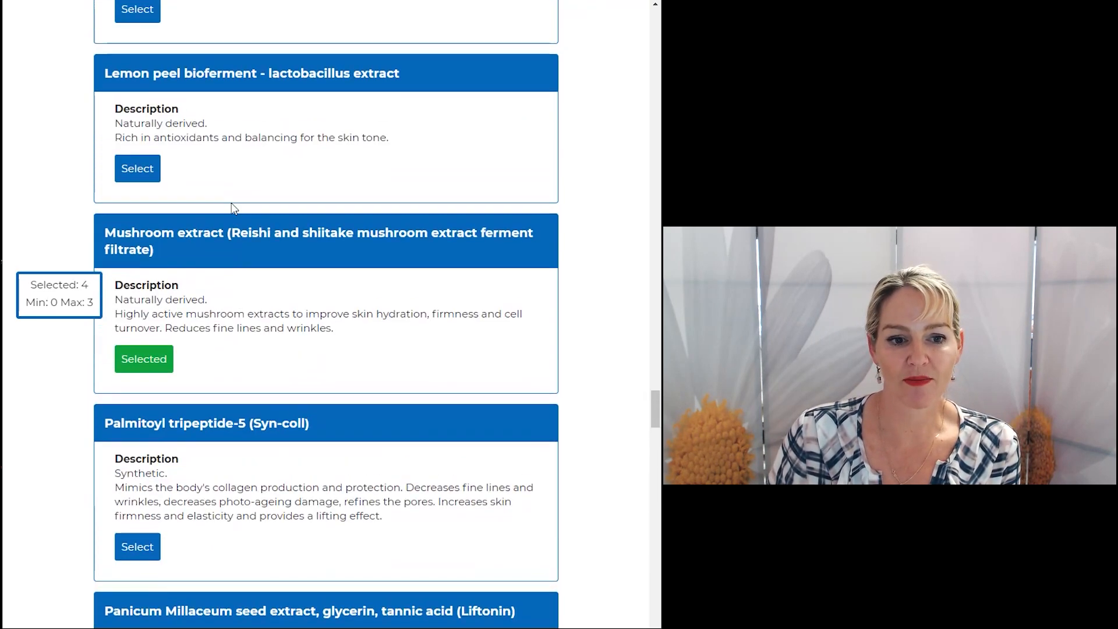
left_click(143, 359)
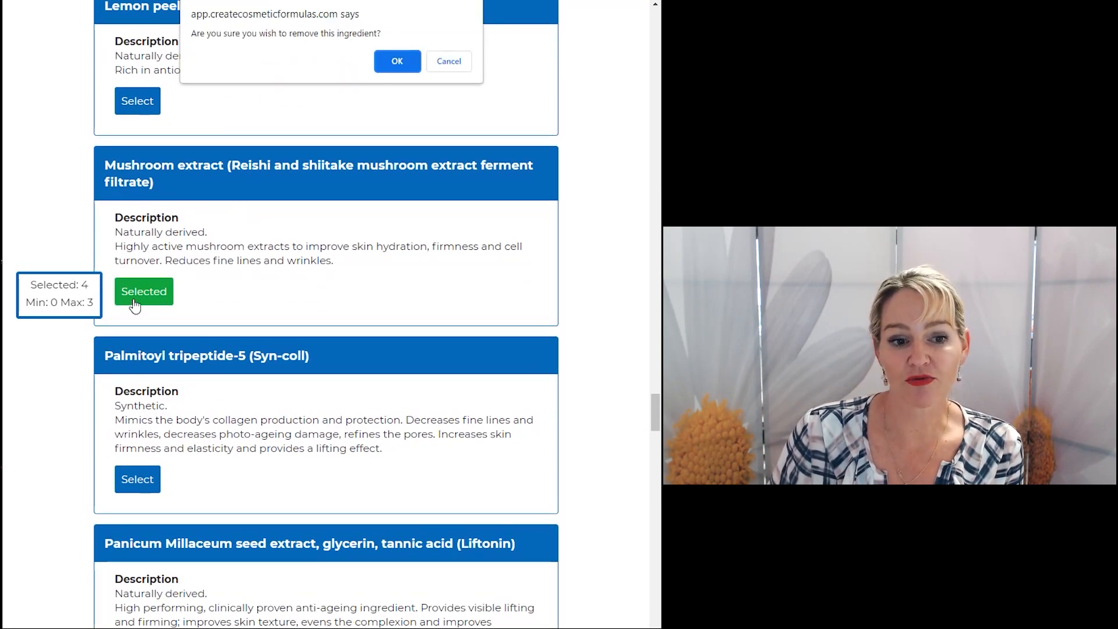
left_click(396, 61)
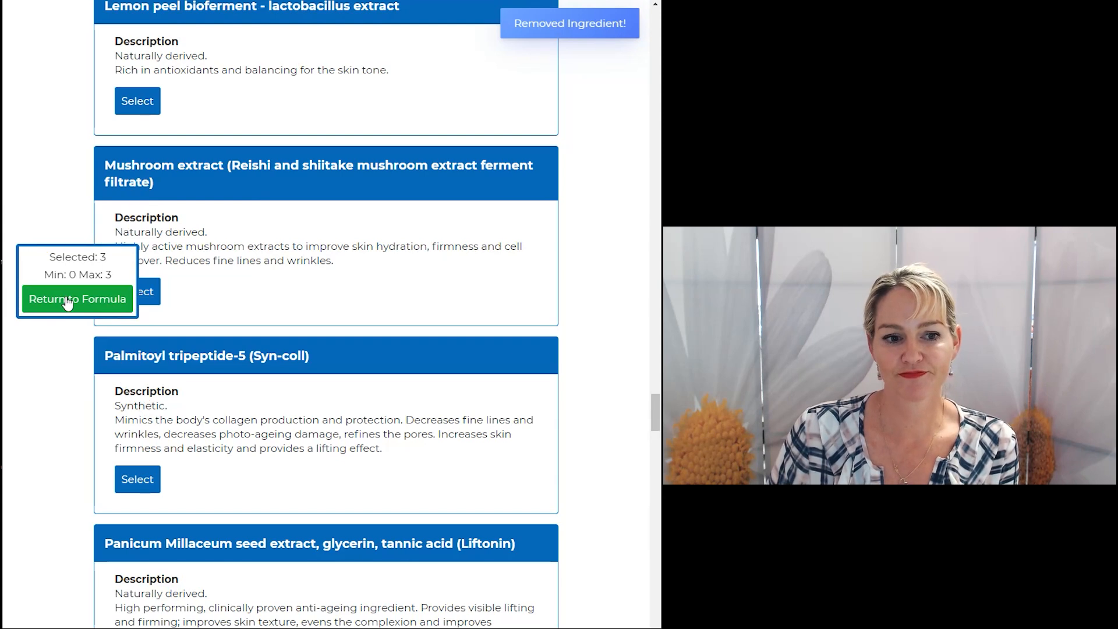
- Return to the formula and set actives to 5% Hyaluronic acid, 3% Hexapeptide-11, 1% Vitamin A
left_click(77, 299)
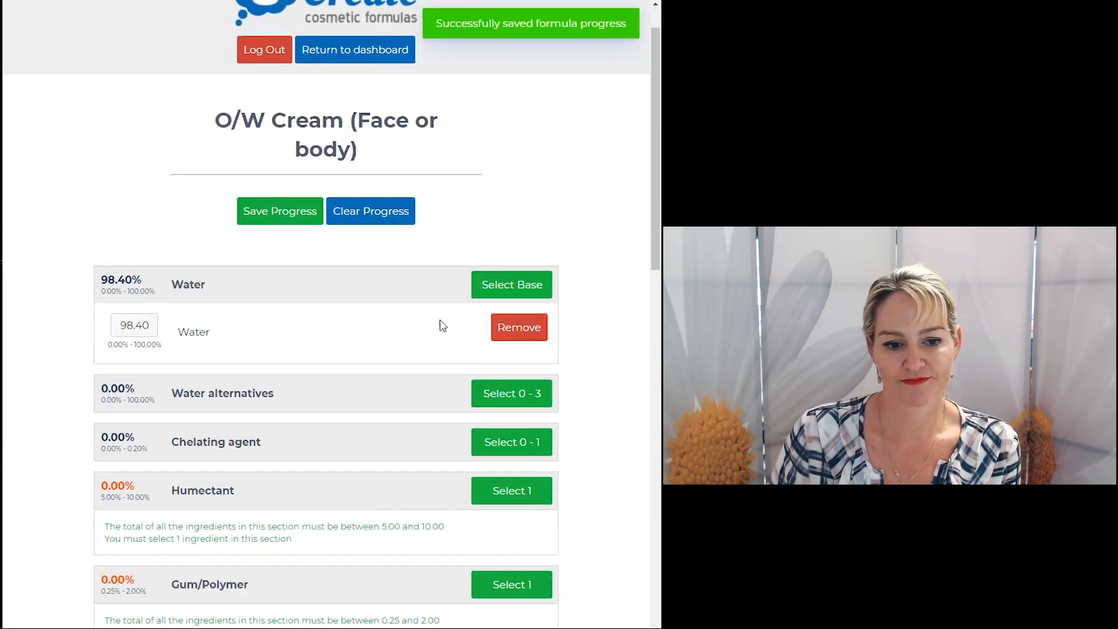
scroll("down", 3)
type("5")
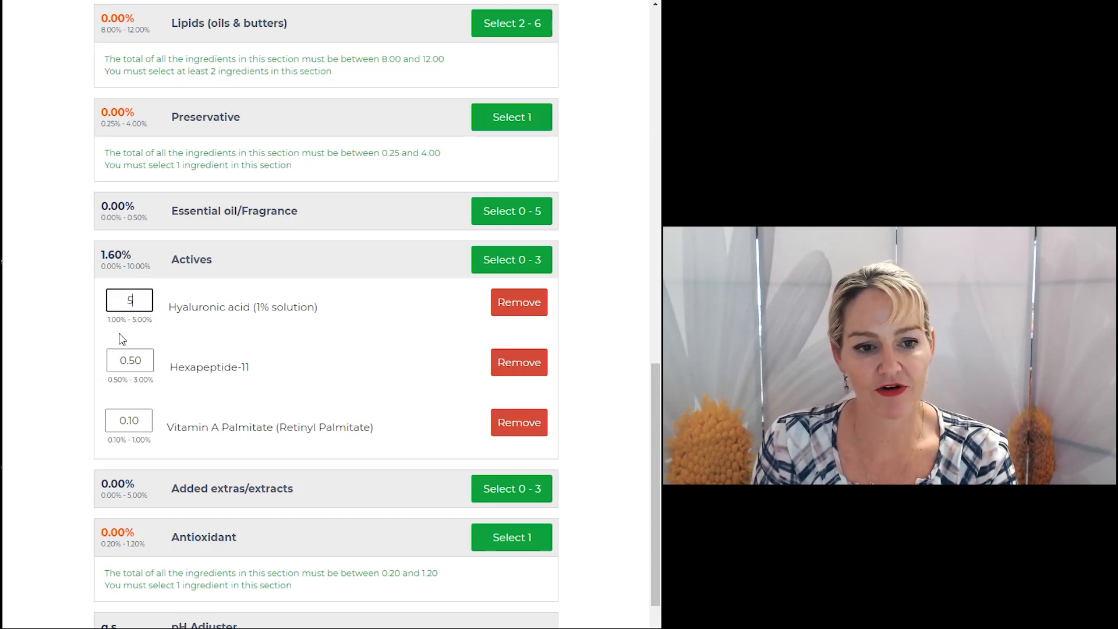
type("3")
left_click(128, 420)
type("1")
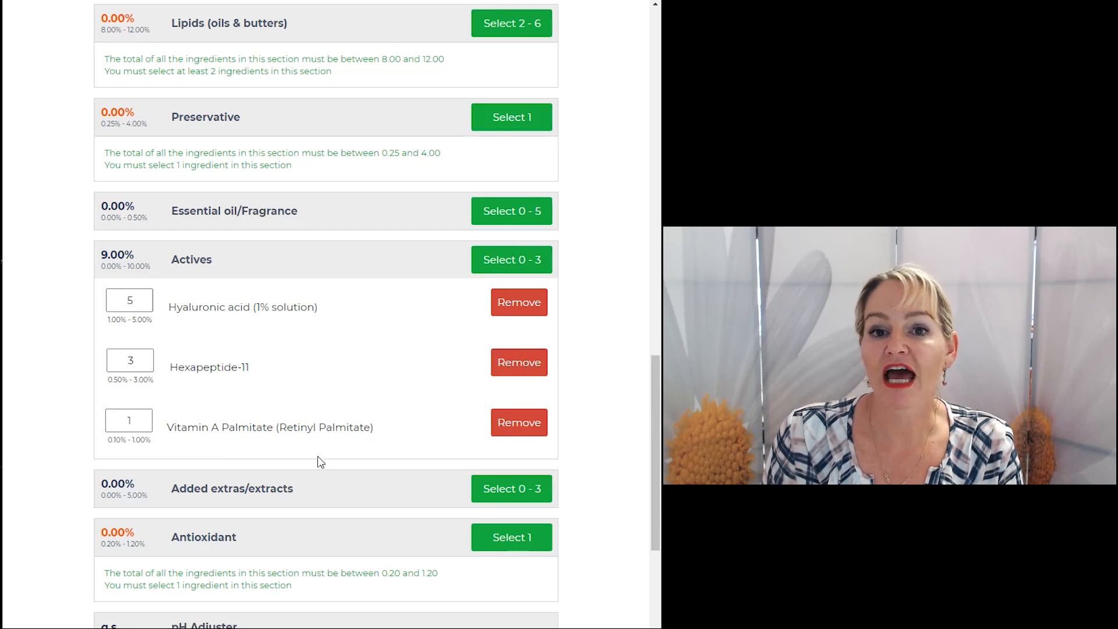
mouse_move(318, 411)
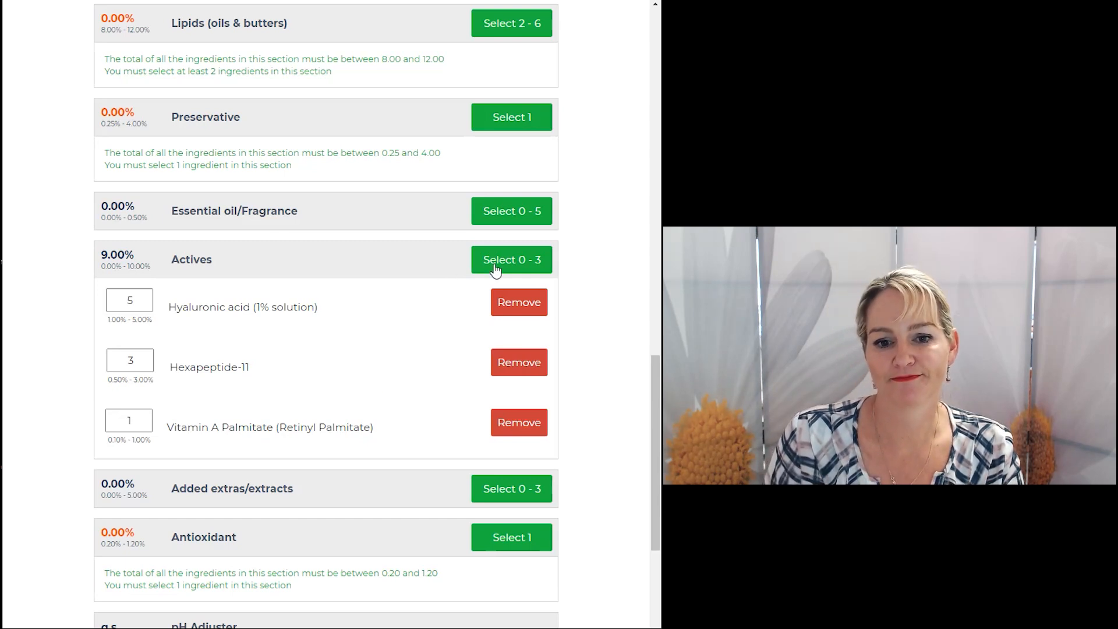
- Swap Hexapeptide-11 and the skin-renewal active for Vitamin B3 (Niacinamide) and Pumpkin seed stem cells
left_click(511, 258)
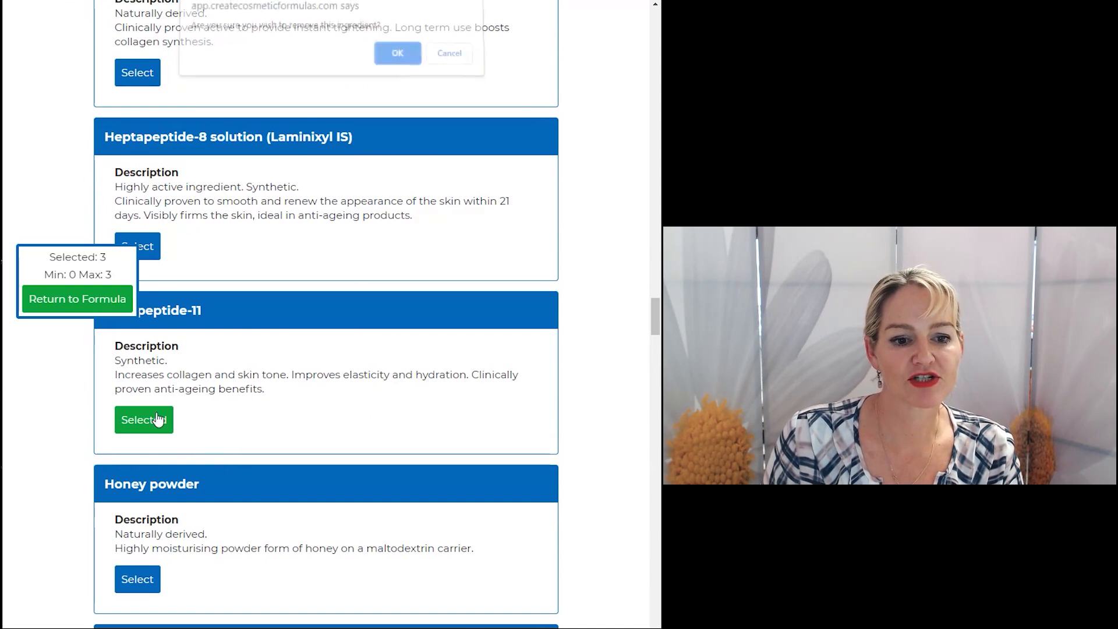
left_click(398, 53)
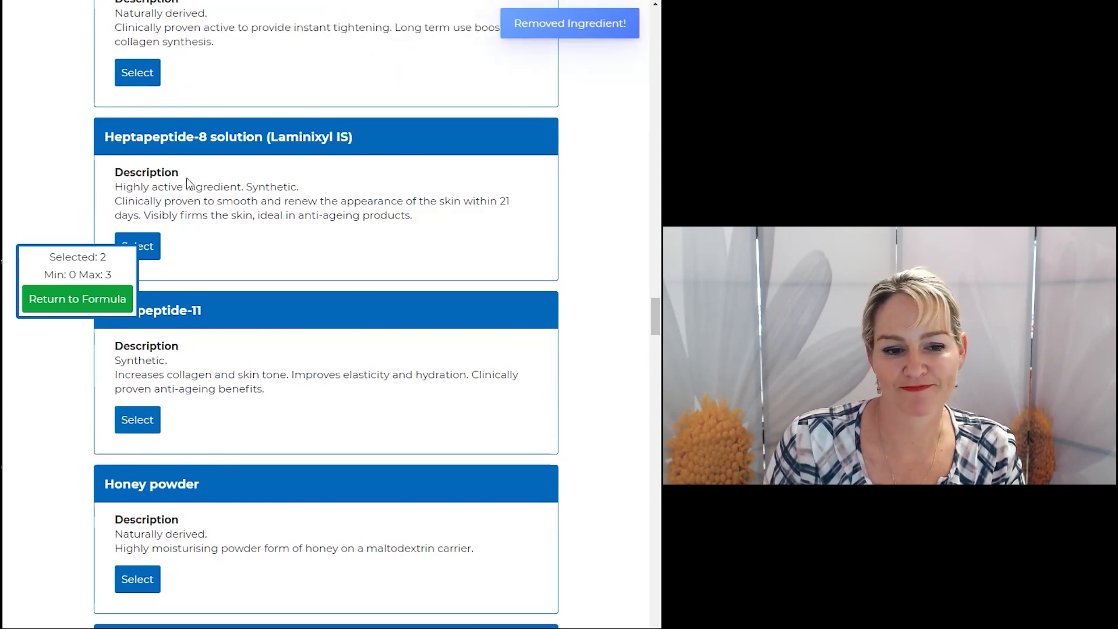
scroll("down", 3)
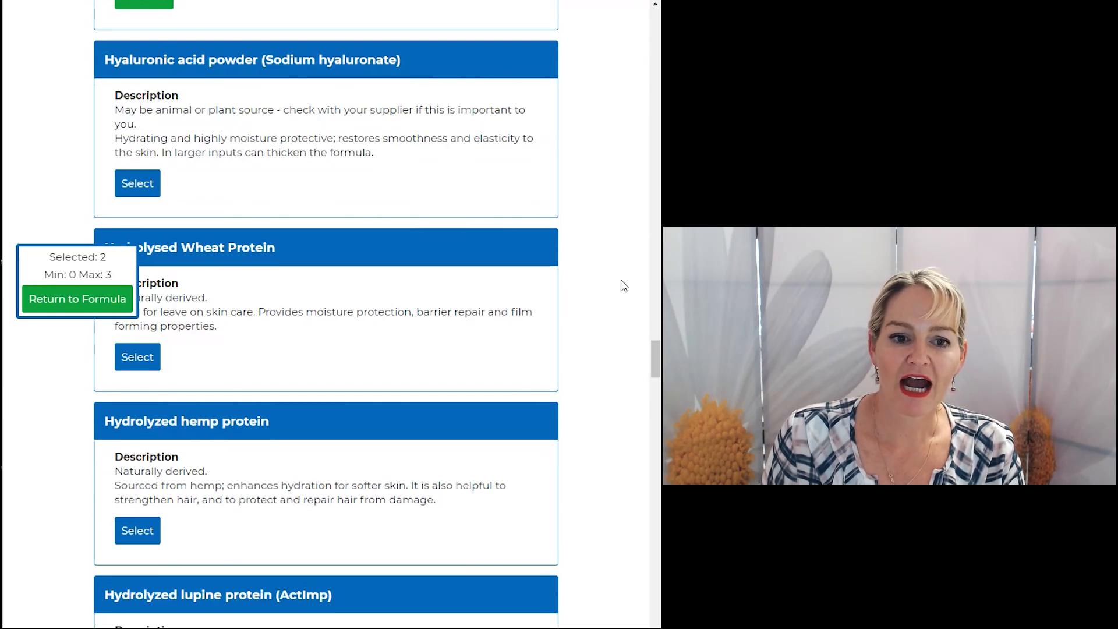
scroll("down", 3)
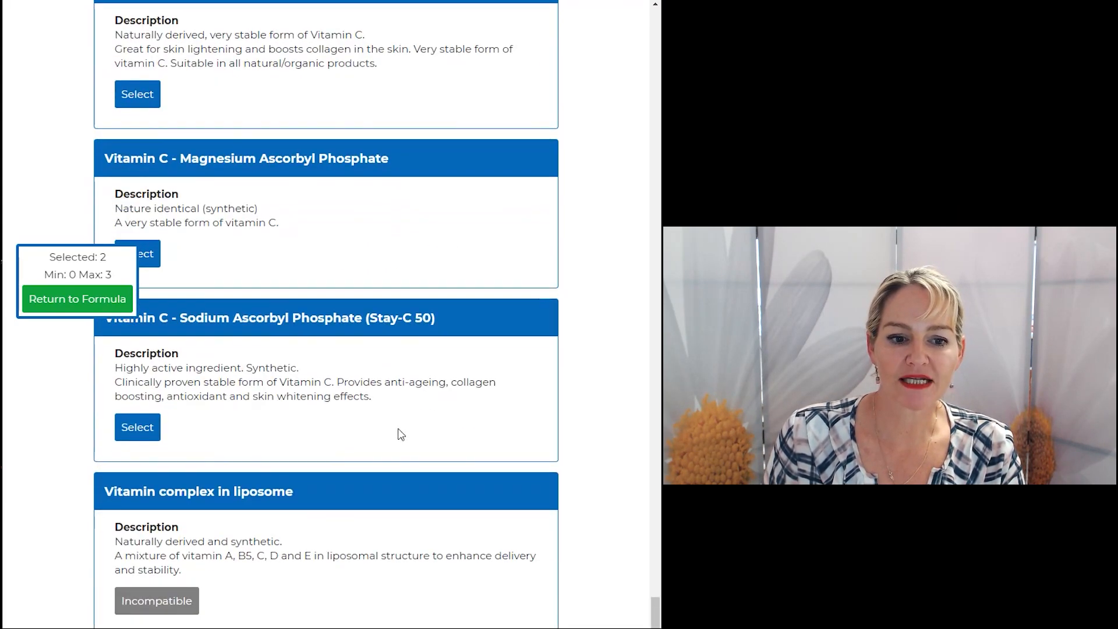
mouse_move(148, 612)
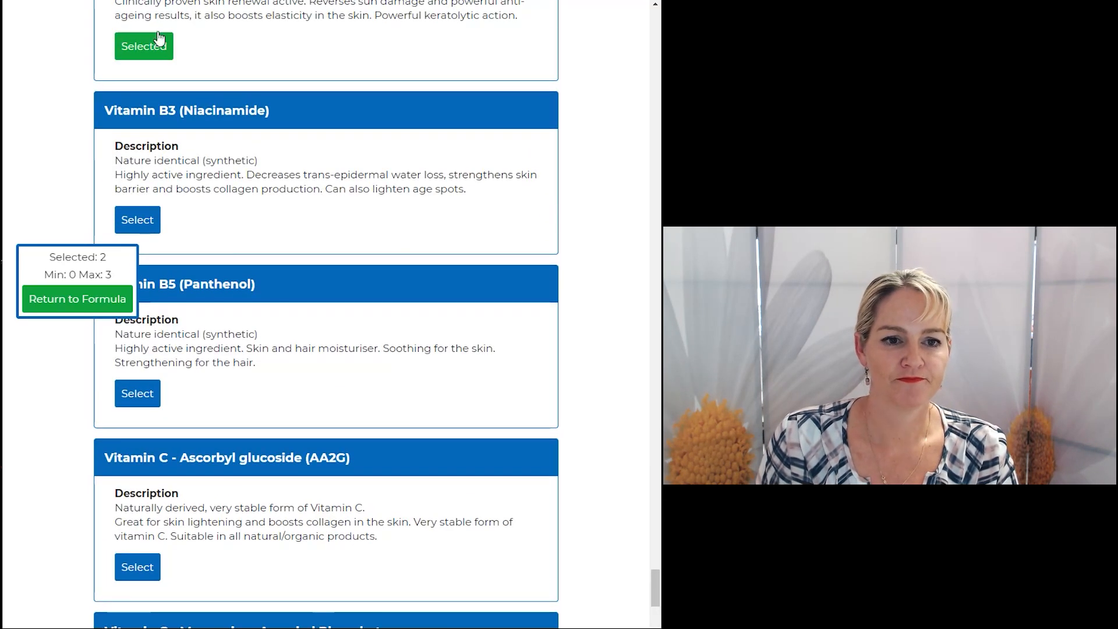
left_click(143, 46)
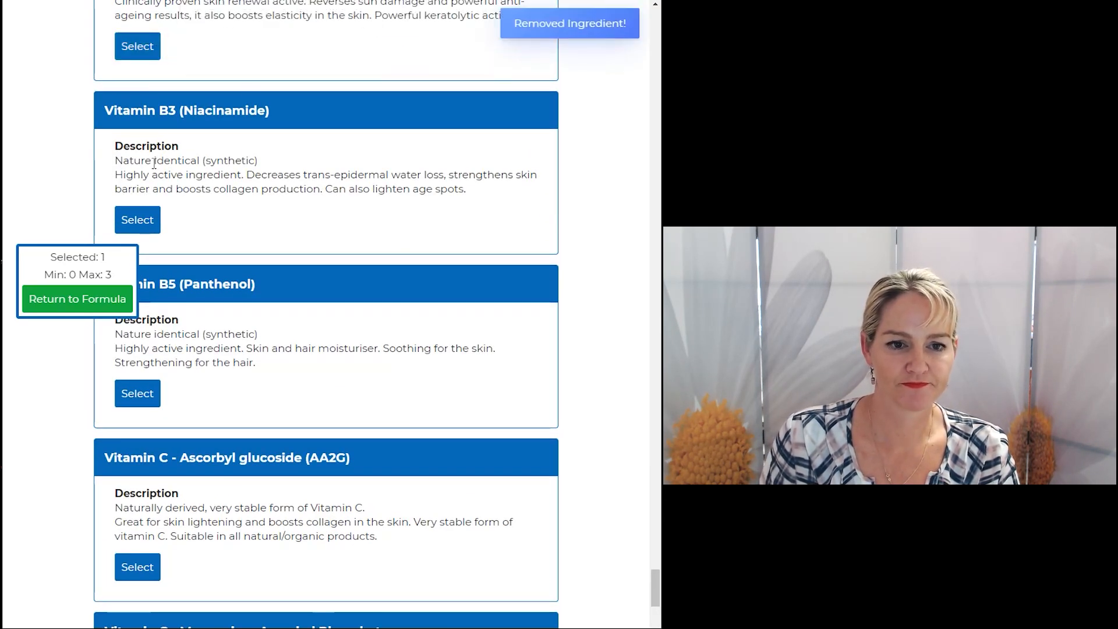
left_click(136, 219)
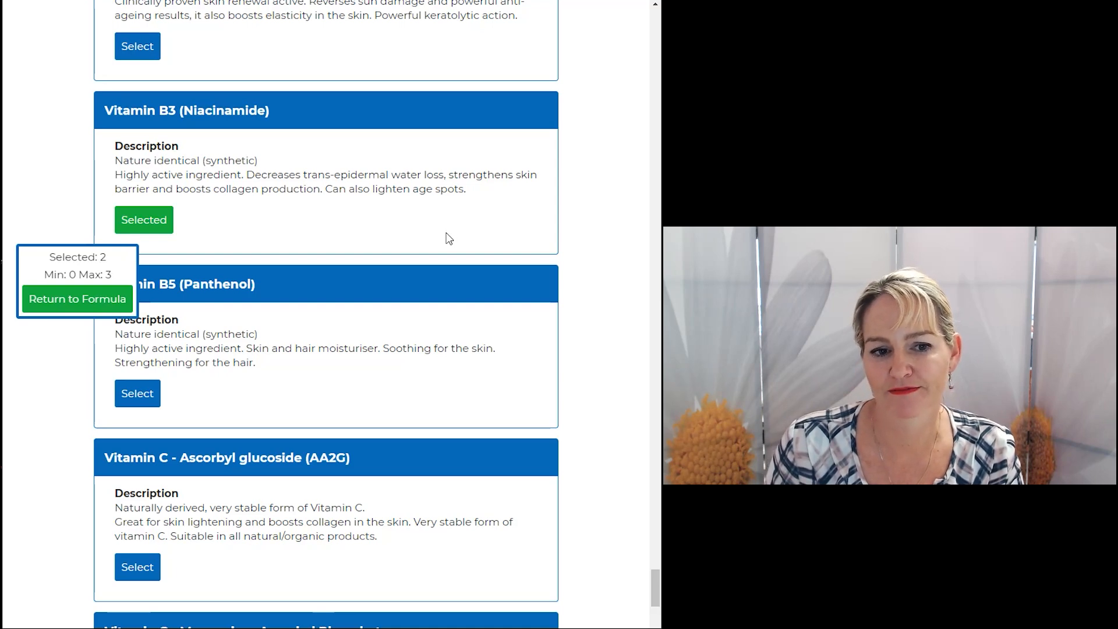
scroll("down", 3)
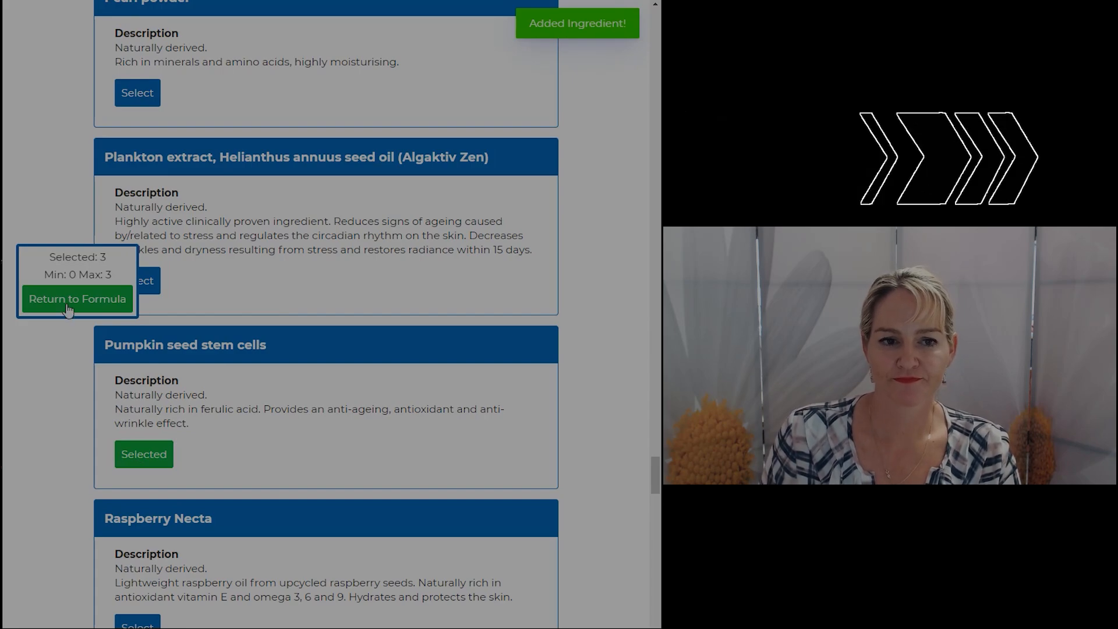
- Return to the formula and enter active percentages, ending with 3% Hyaluronic acid and 3% Niacinamide
left_click(77, 299)
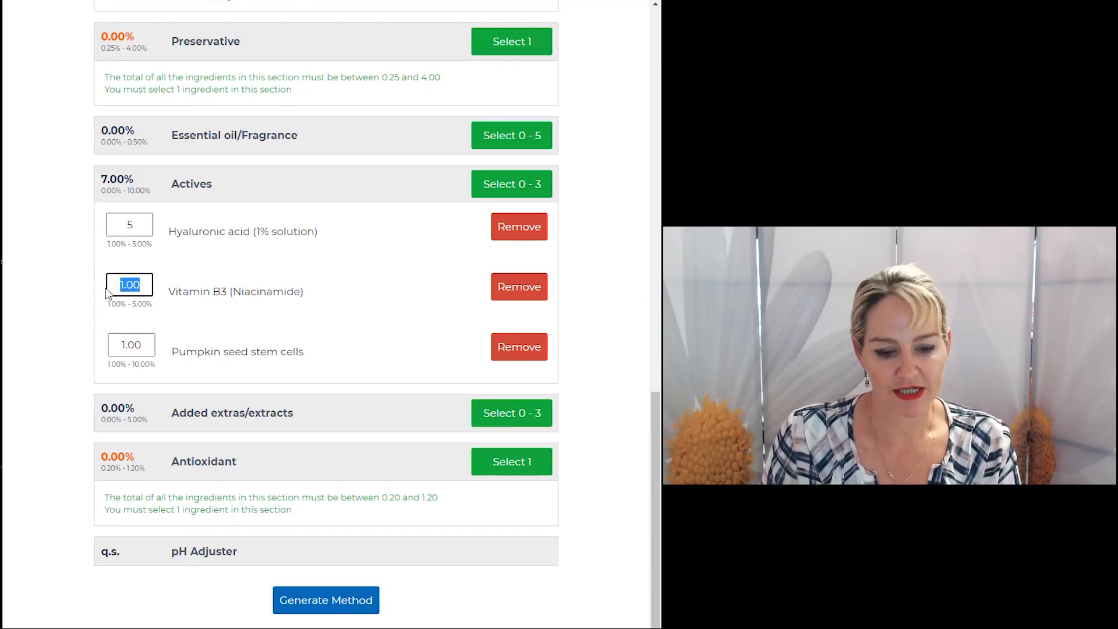
type("5")
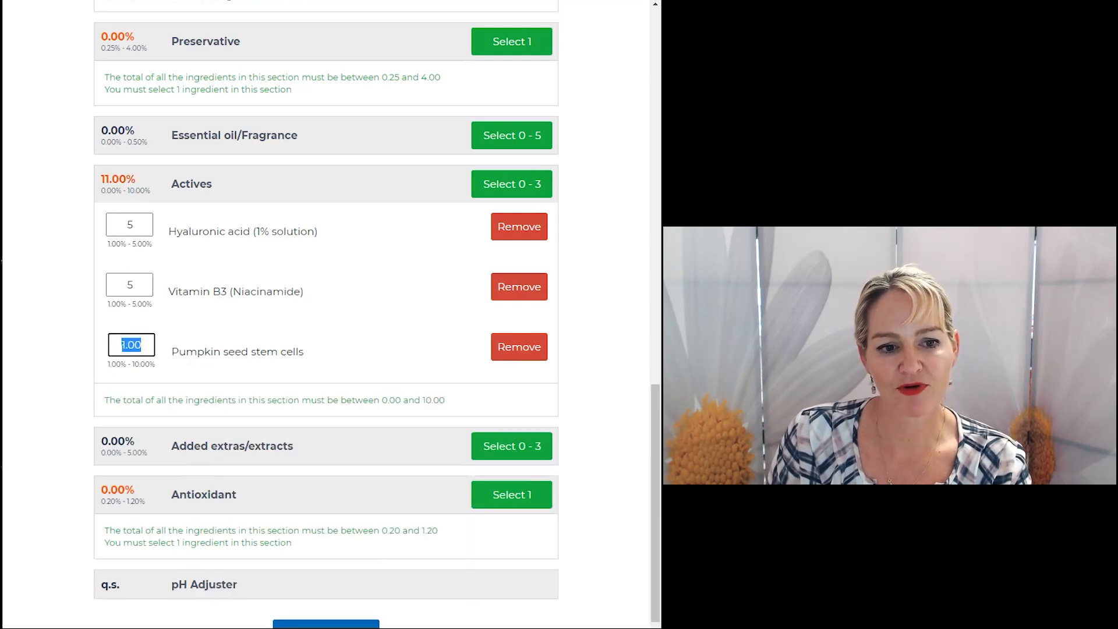
type("10")
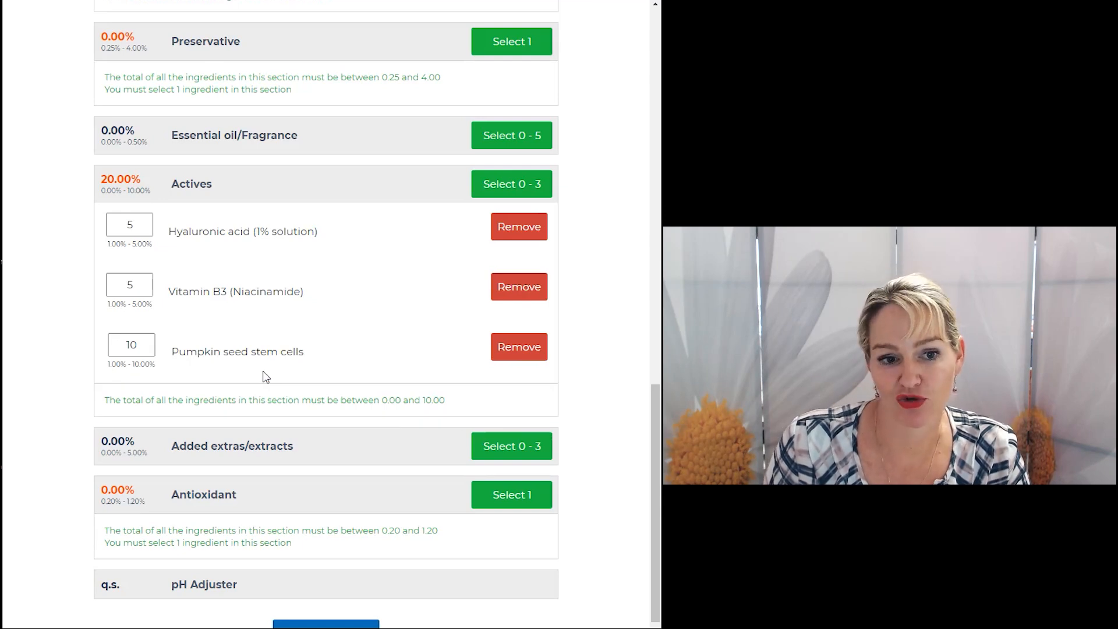
left_click(129, 224)
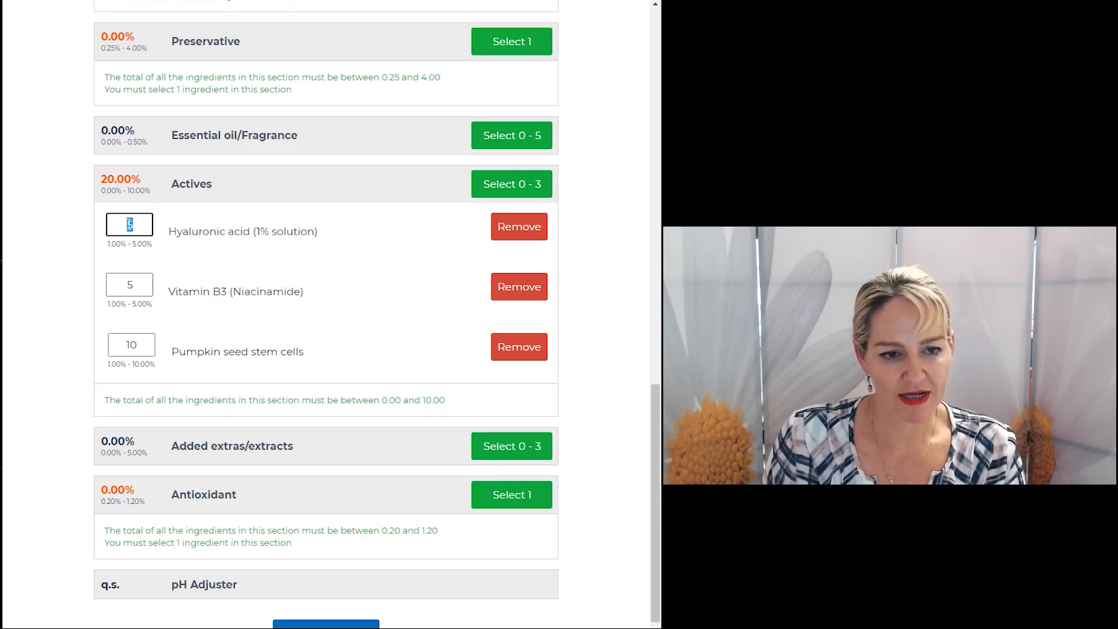
type("3")
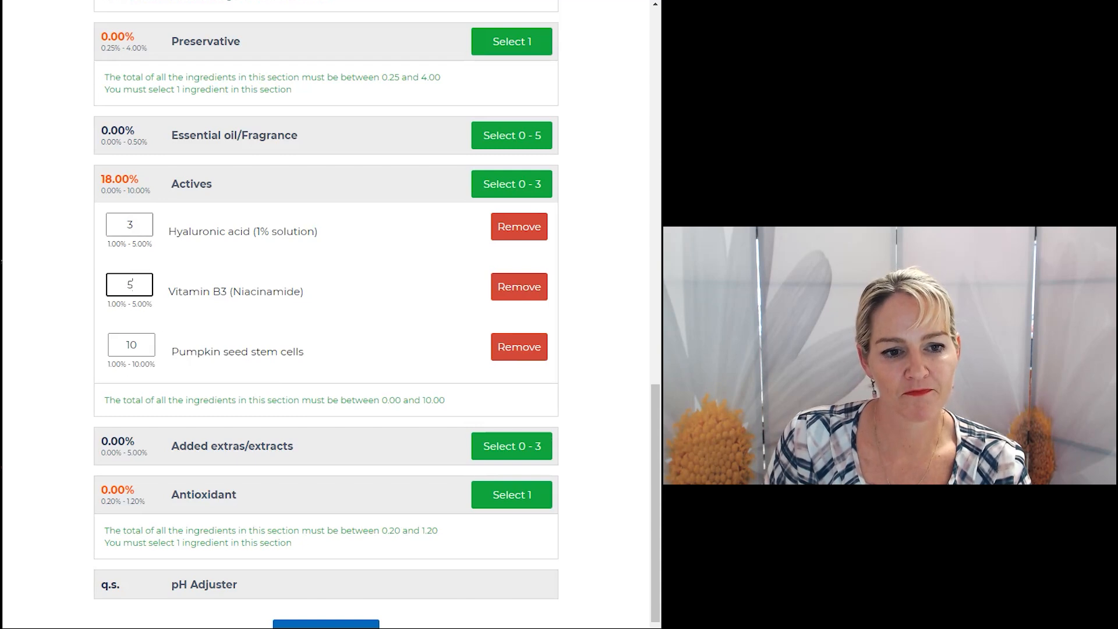
type("3")
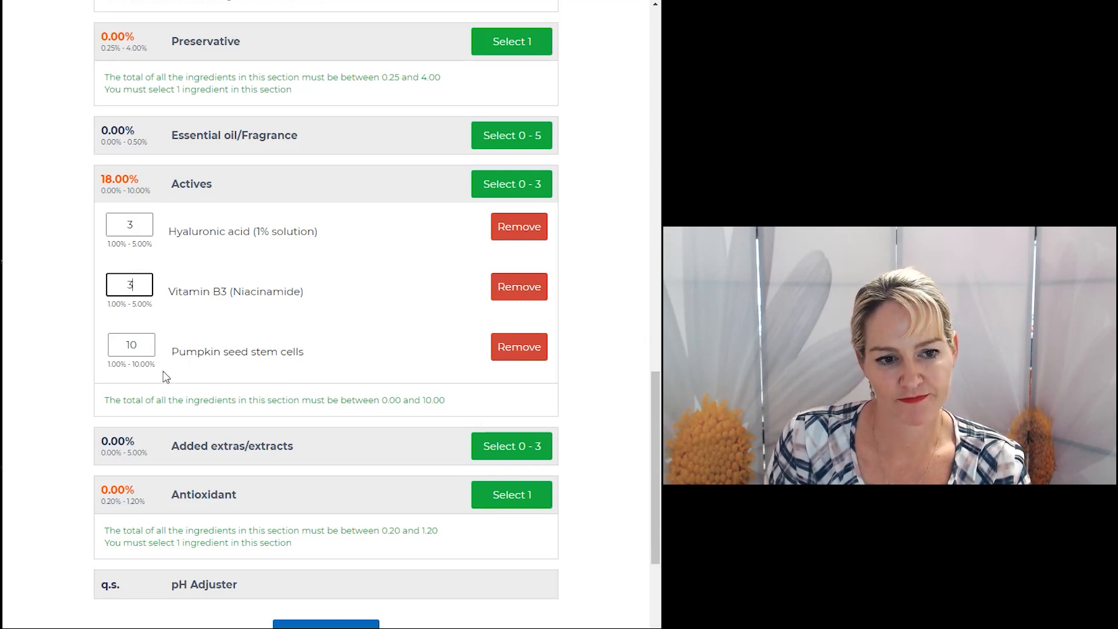
type("3")
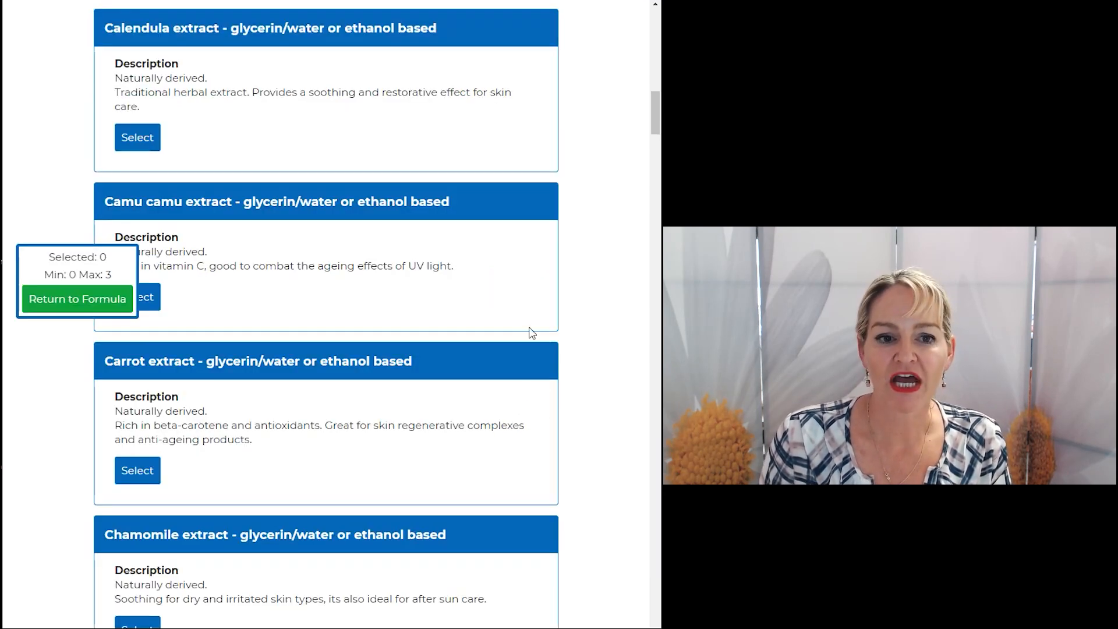
- Pick Rosemary, Tamarind and Tomato Fruit extracts, remove Totara, and return to the formula
scroll("down", 3)
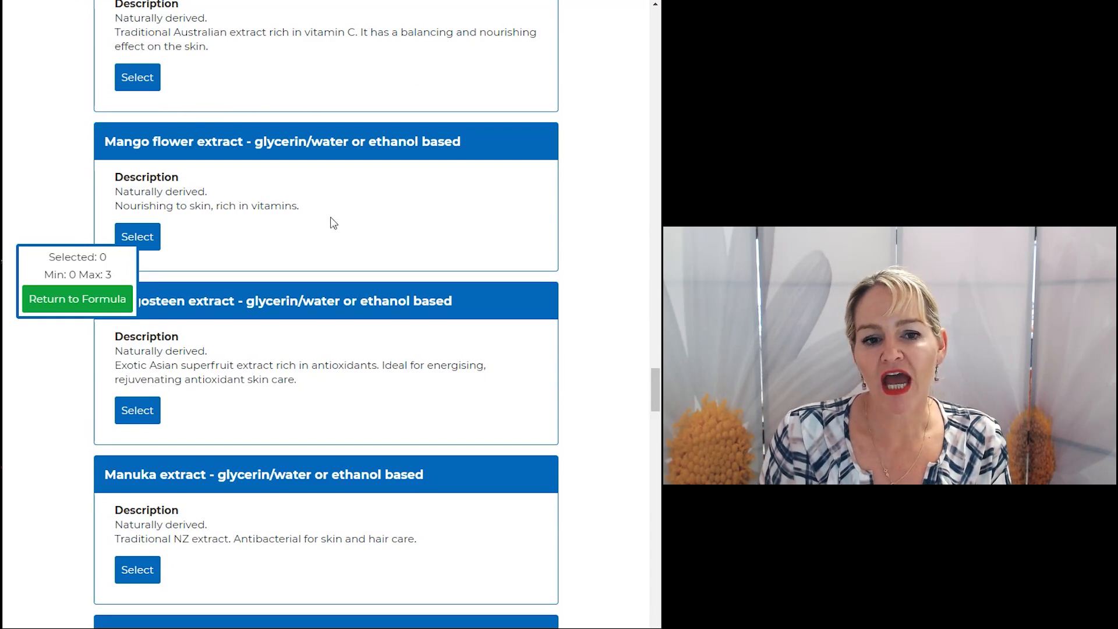
mouse_move(535, 425)
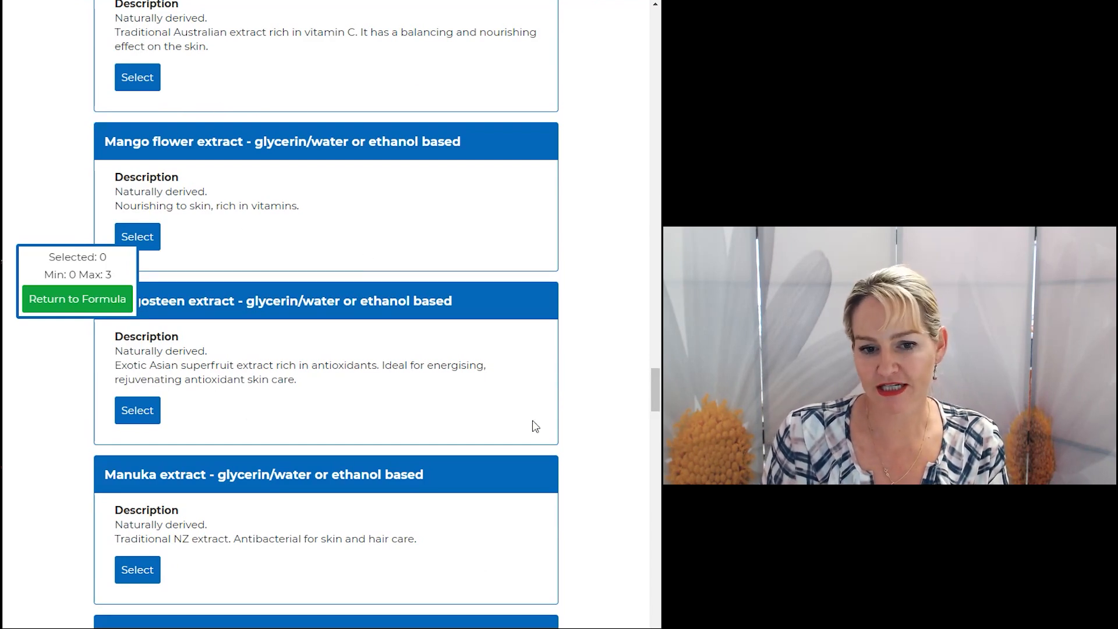
scroll("down", 3)
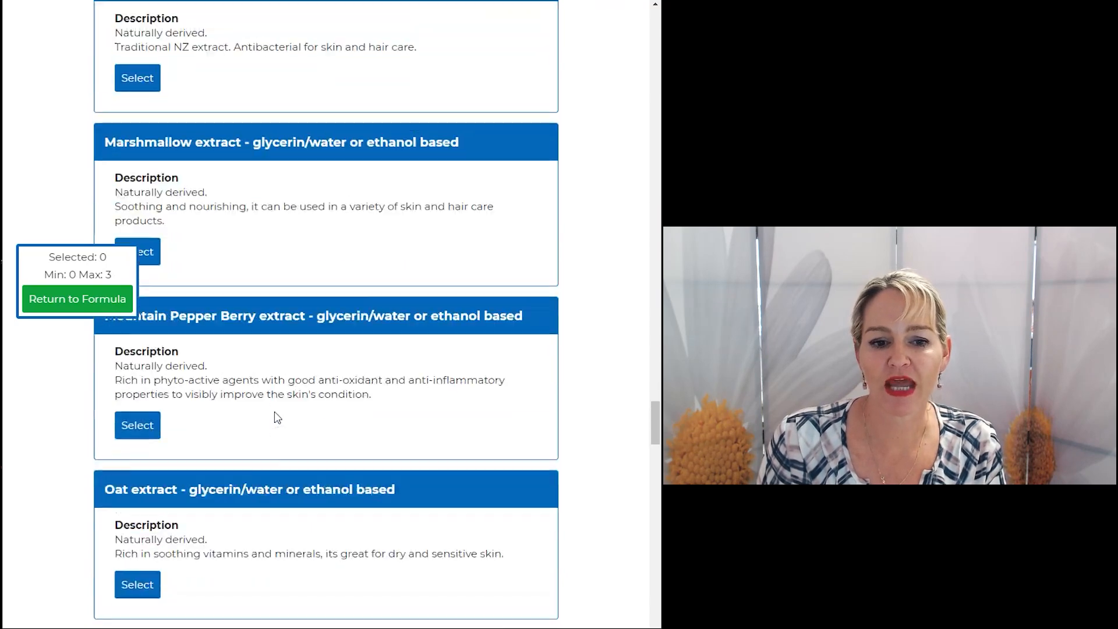
scroll("down", 3)
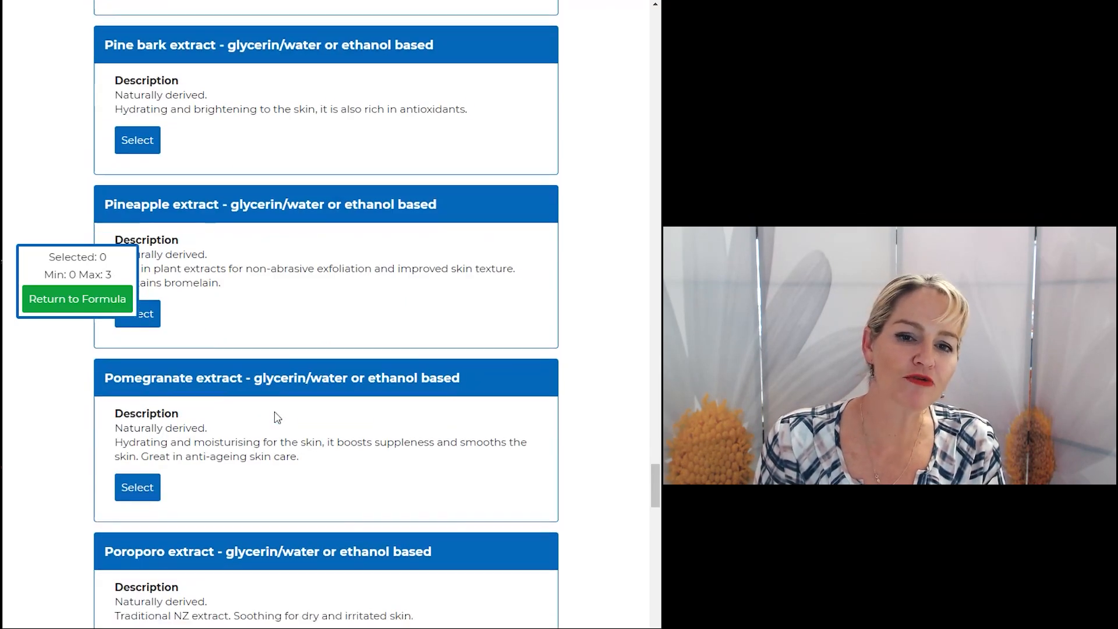
scroll("down", 3)
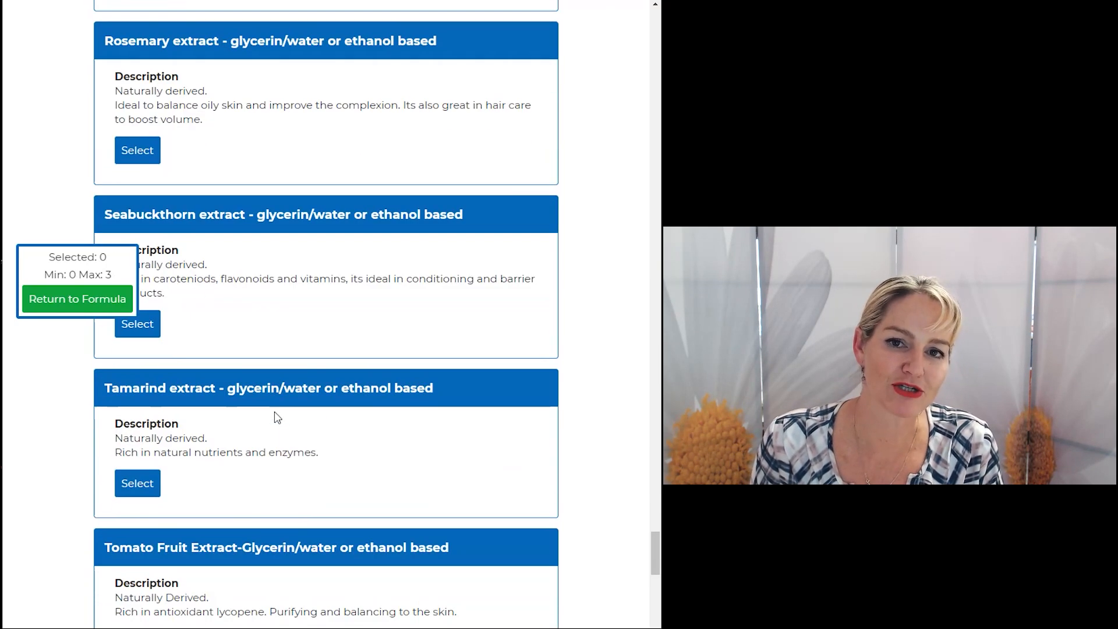
left_click(137, 150)
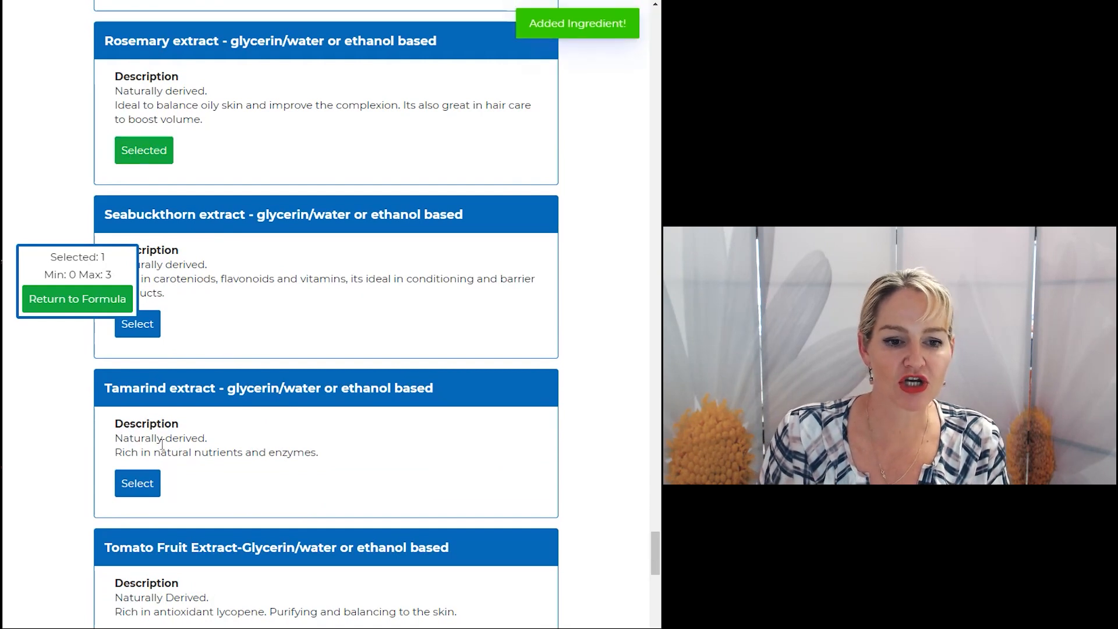
left_click(137, 482)
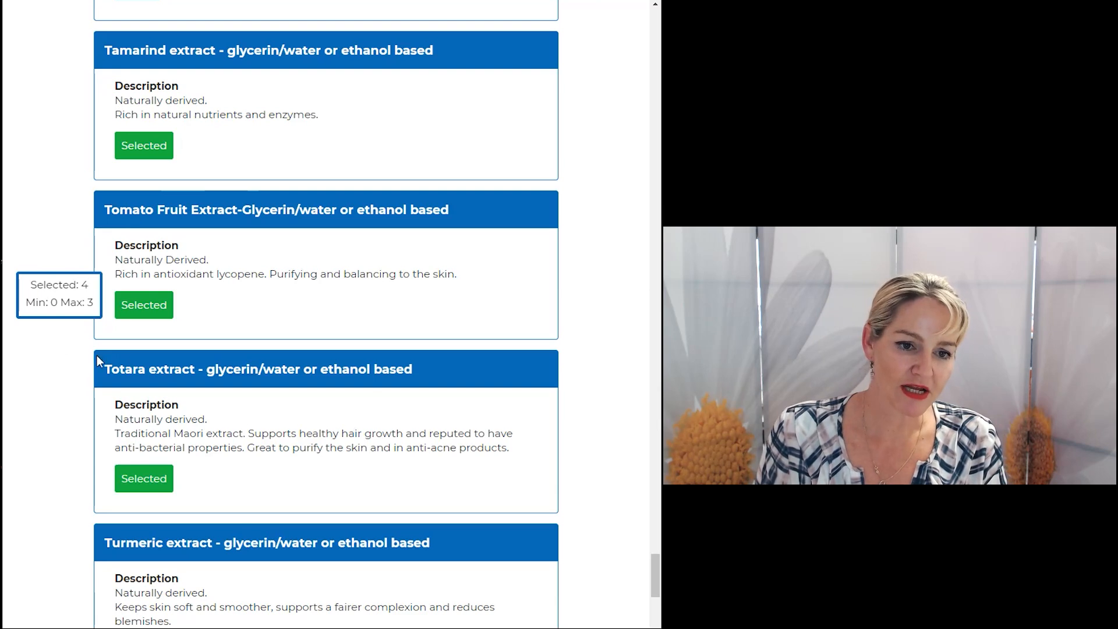
mouse_move(104, 254)
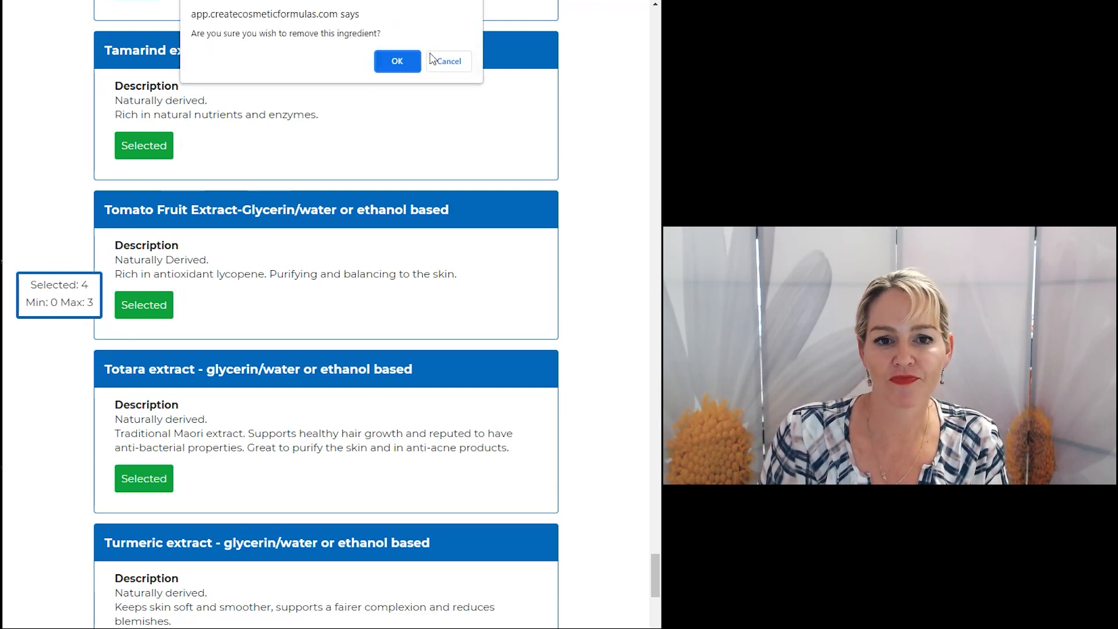
left_click(397, 61)
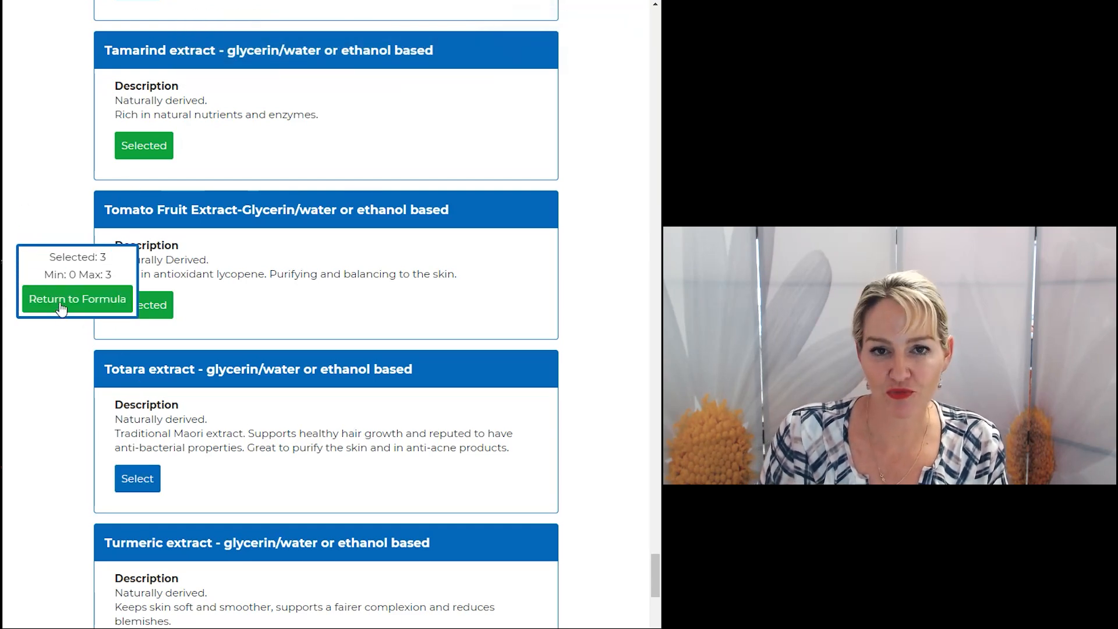
left_click(76, 299)
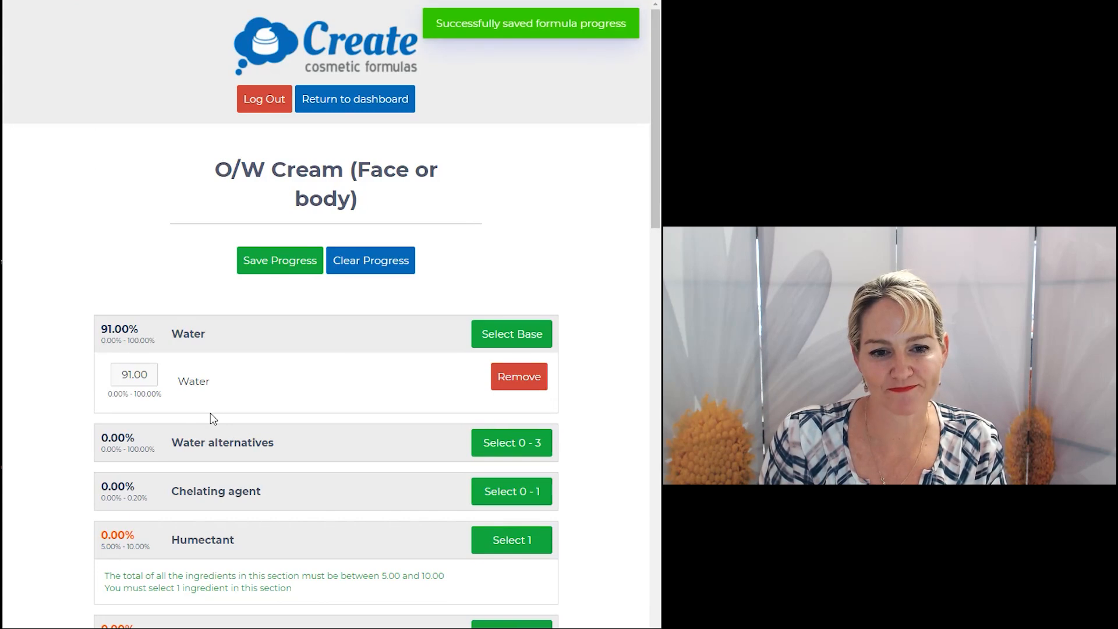
- Enter extract percentages, setting Rosemary and Tamarind extracts to 1% each
scroll("down", 3)
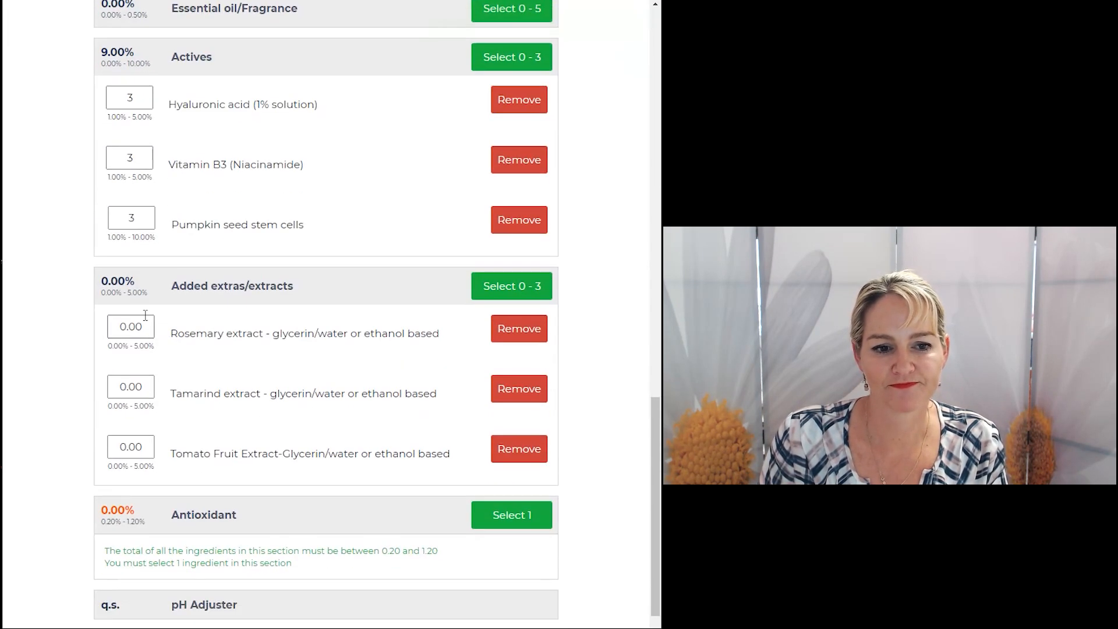
left_click(130, 326)
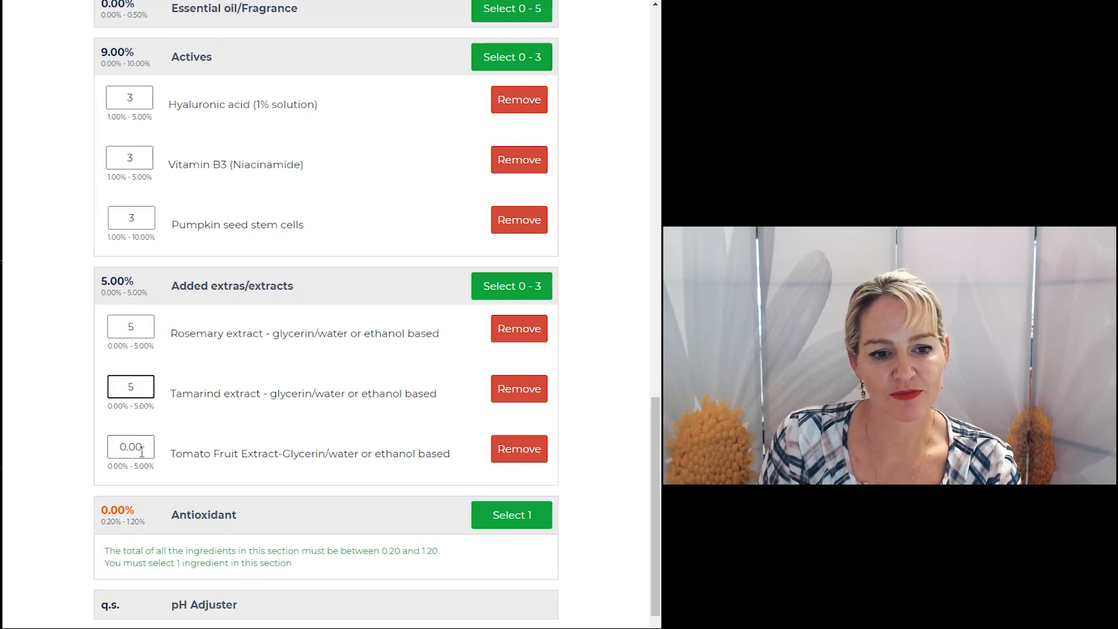
type("5")
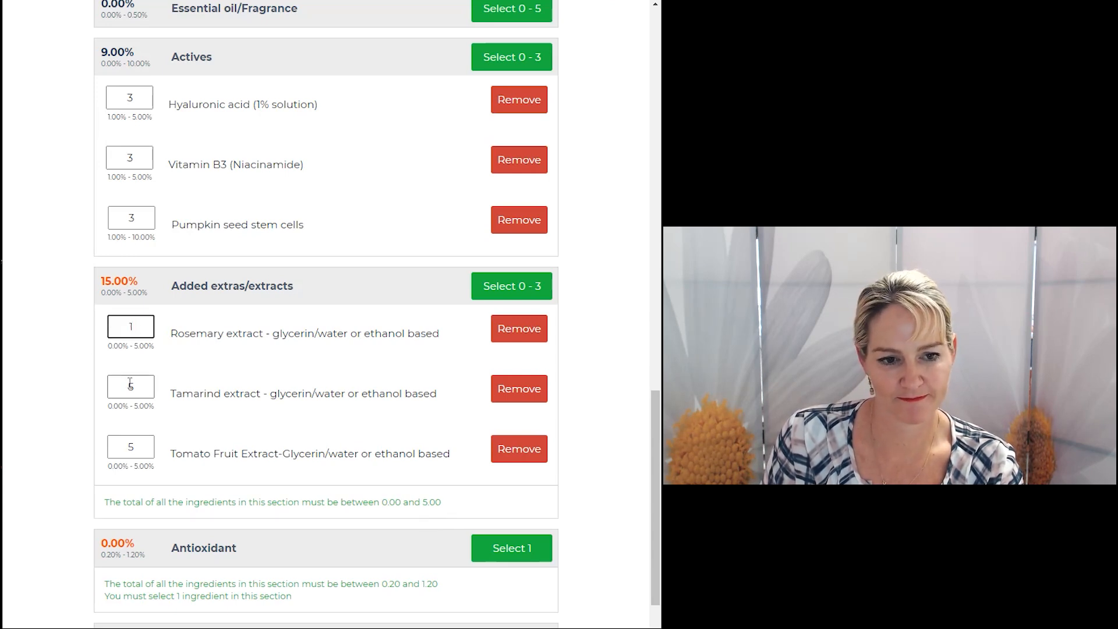
type("1")
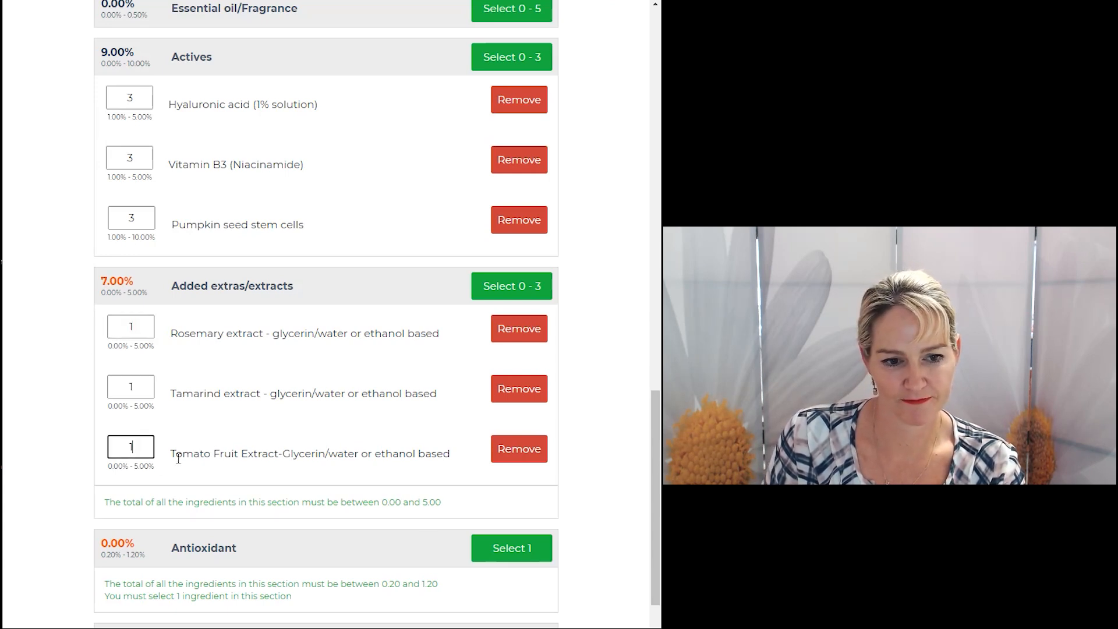